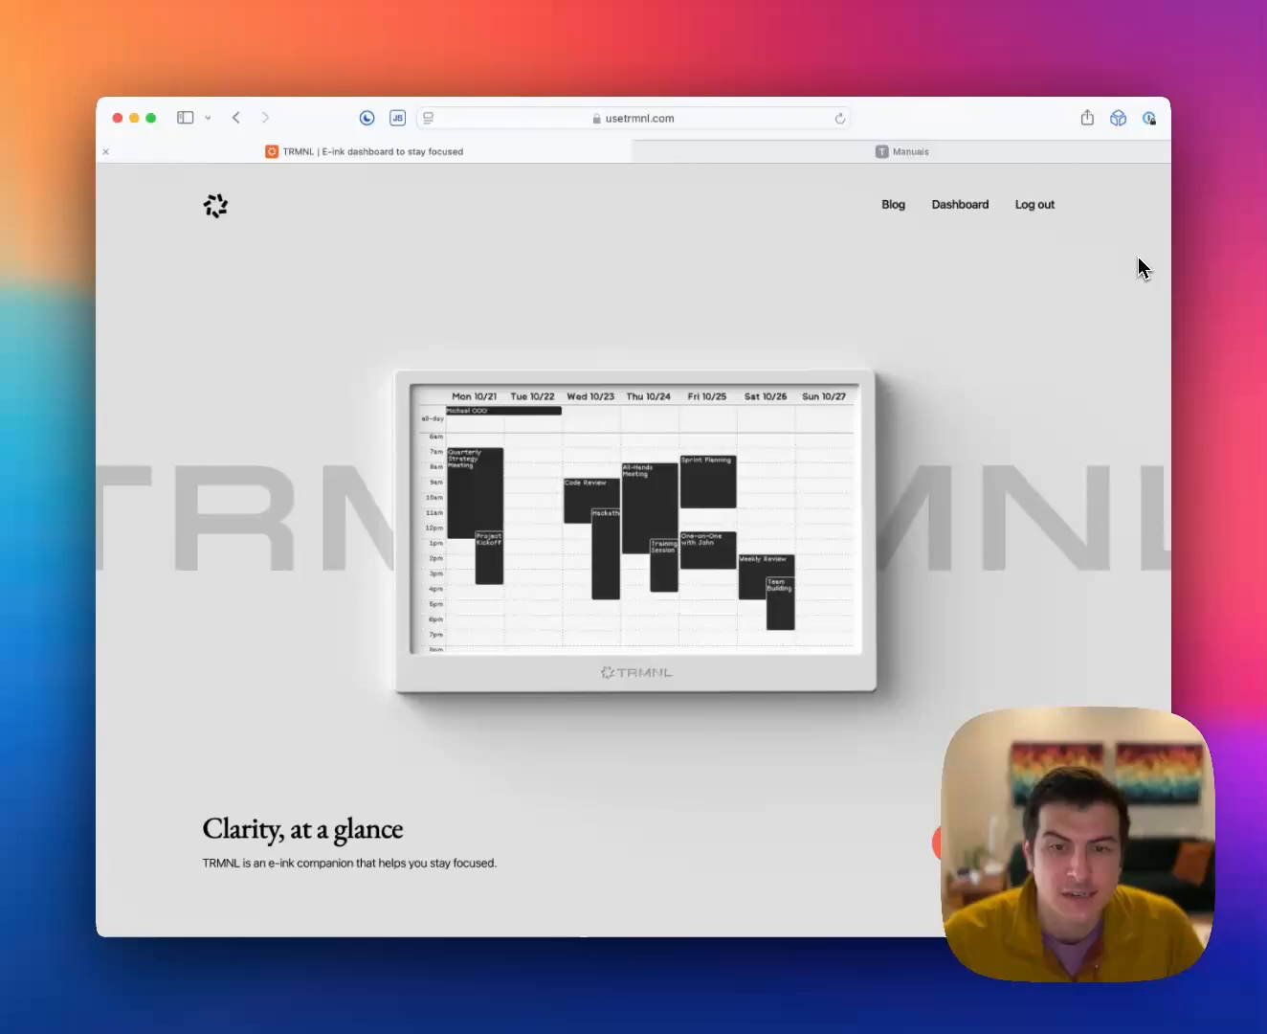
pyautogui.moveTo(917, 790)
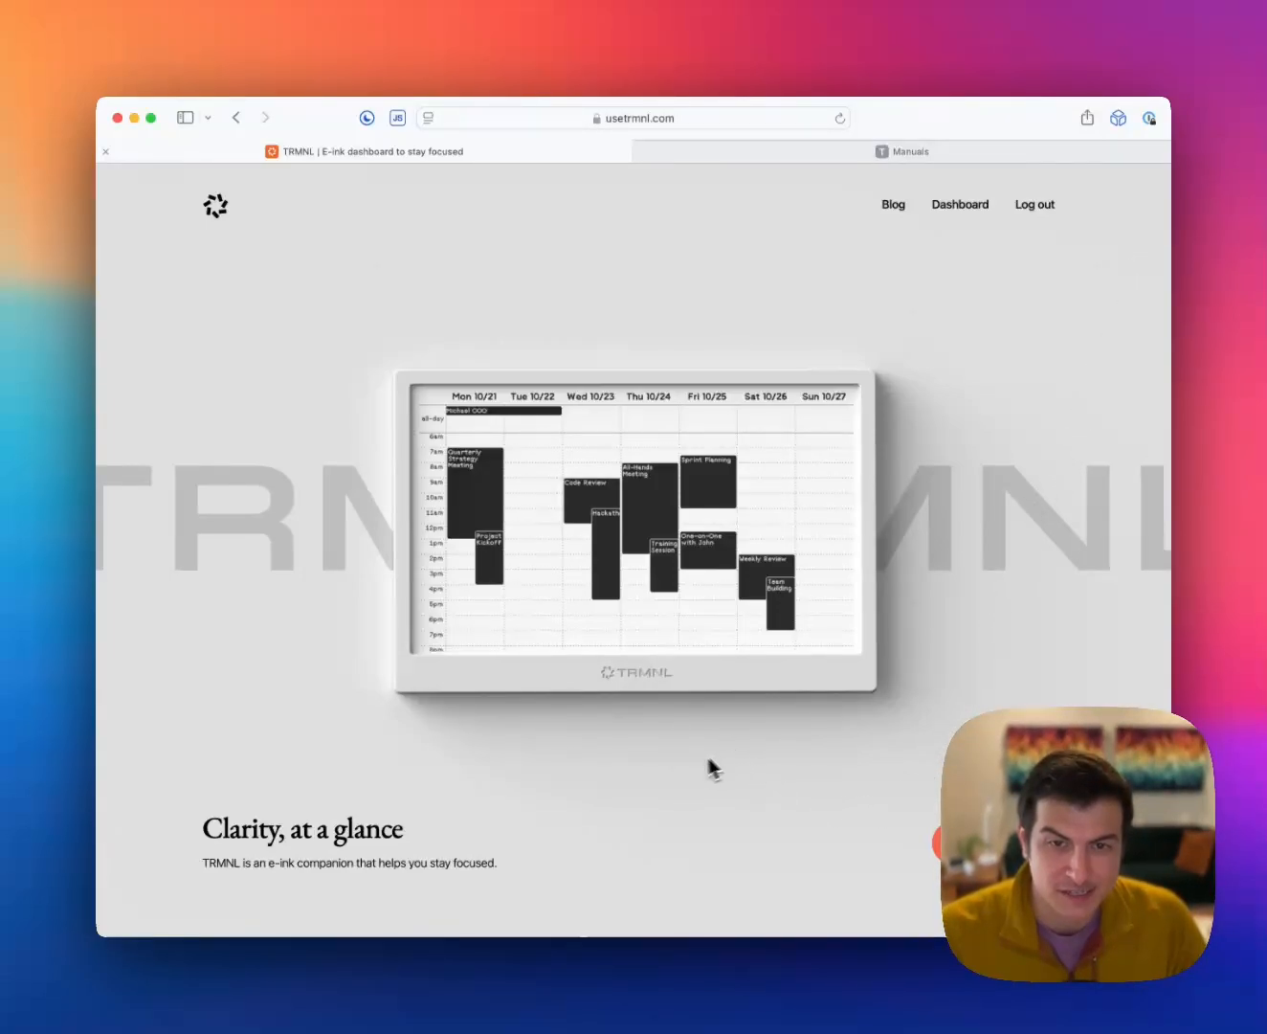
pyautogui.moveTo(669, 696)
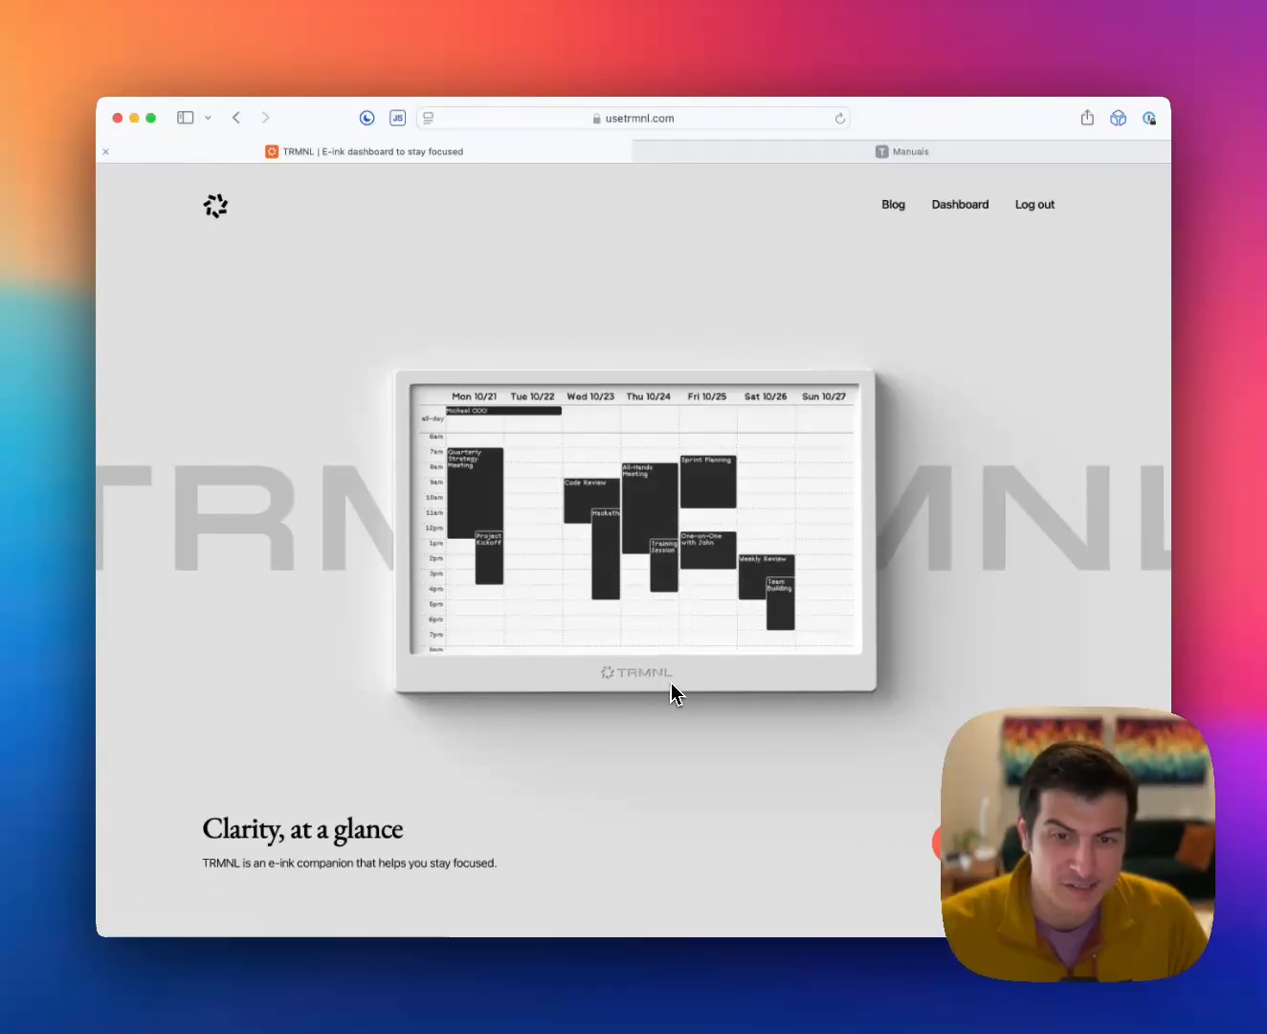
pyautogui.moveTo(708, 886)
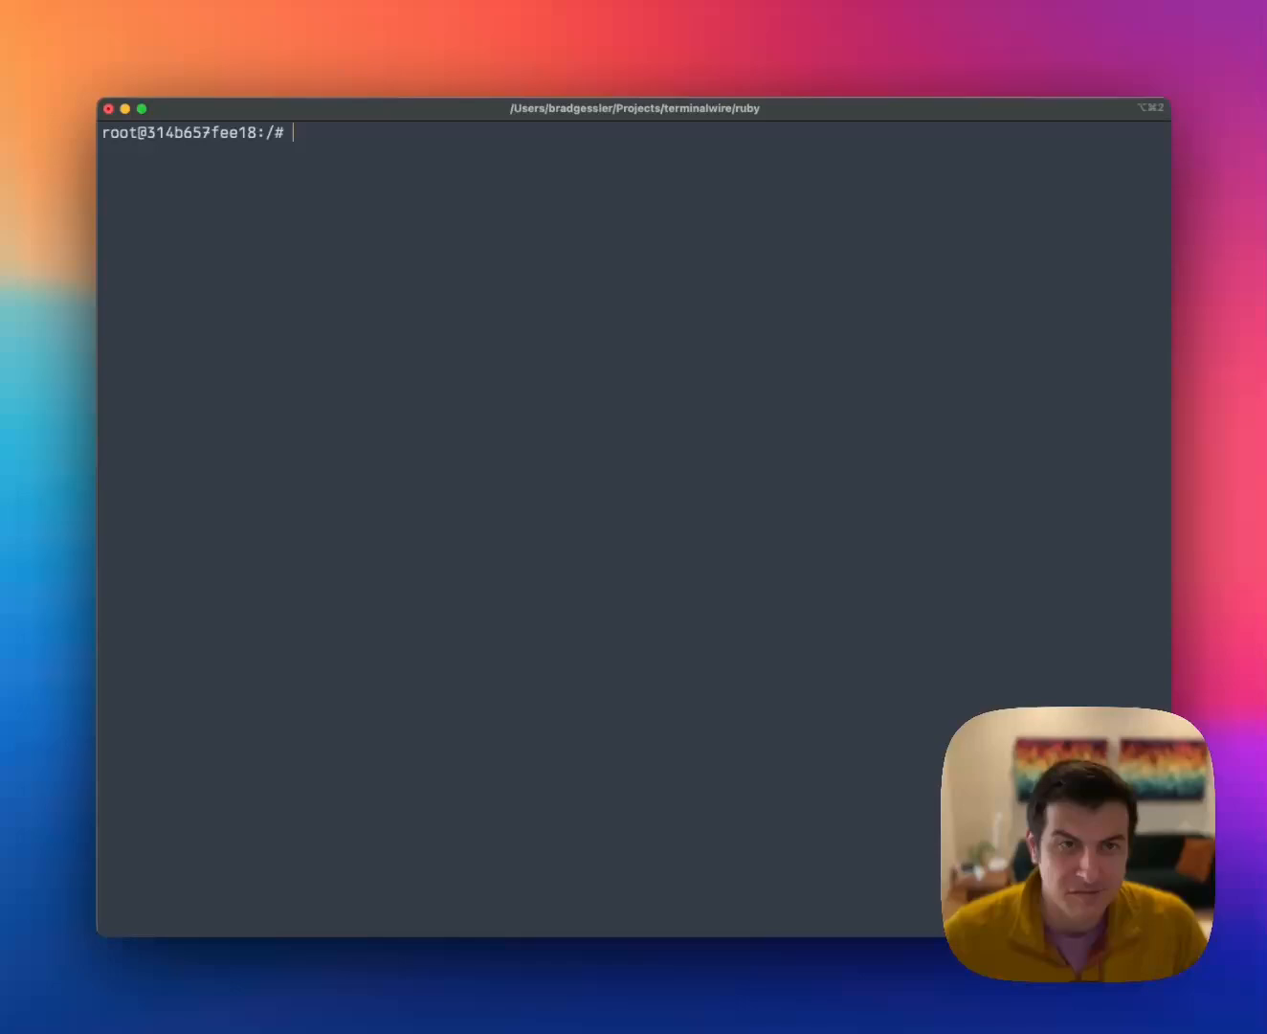
pyautogui.write('trmnl')
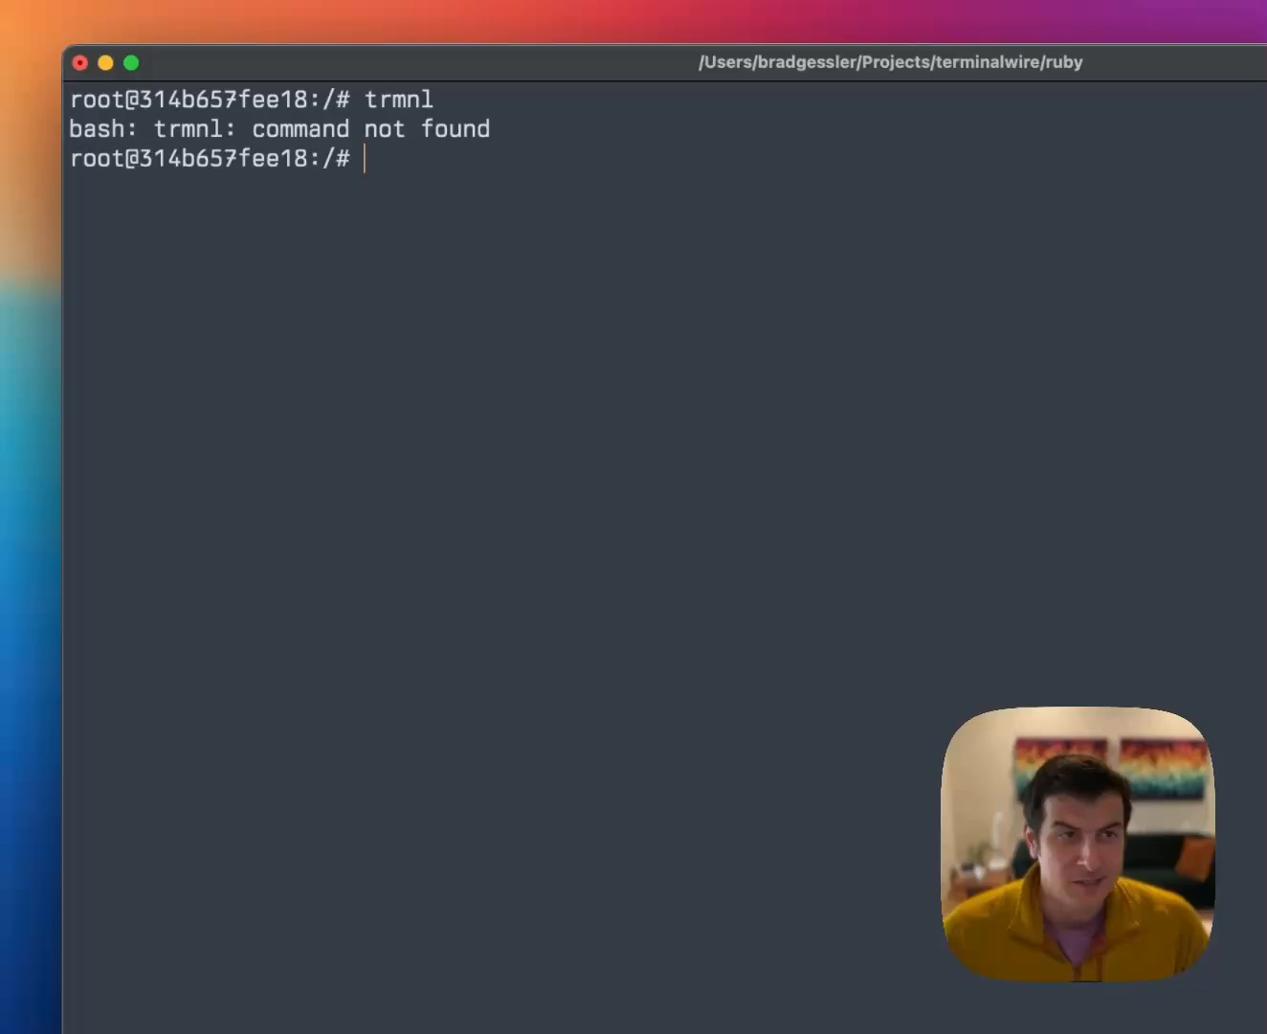
pyautogui.write('c')
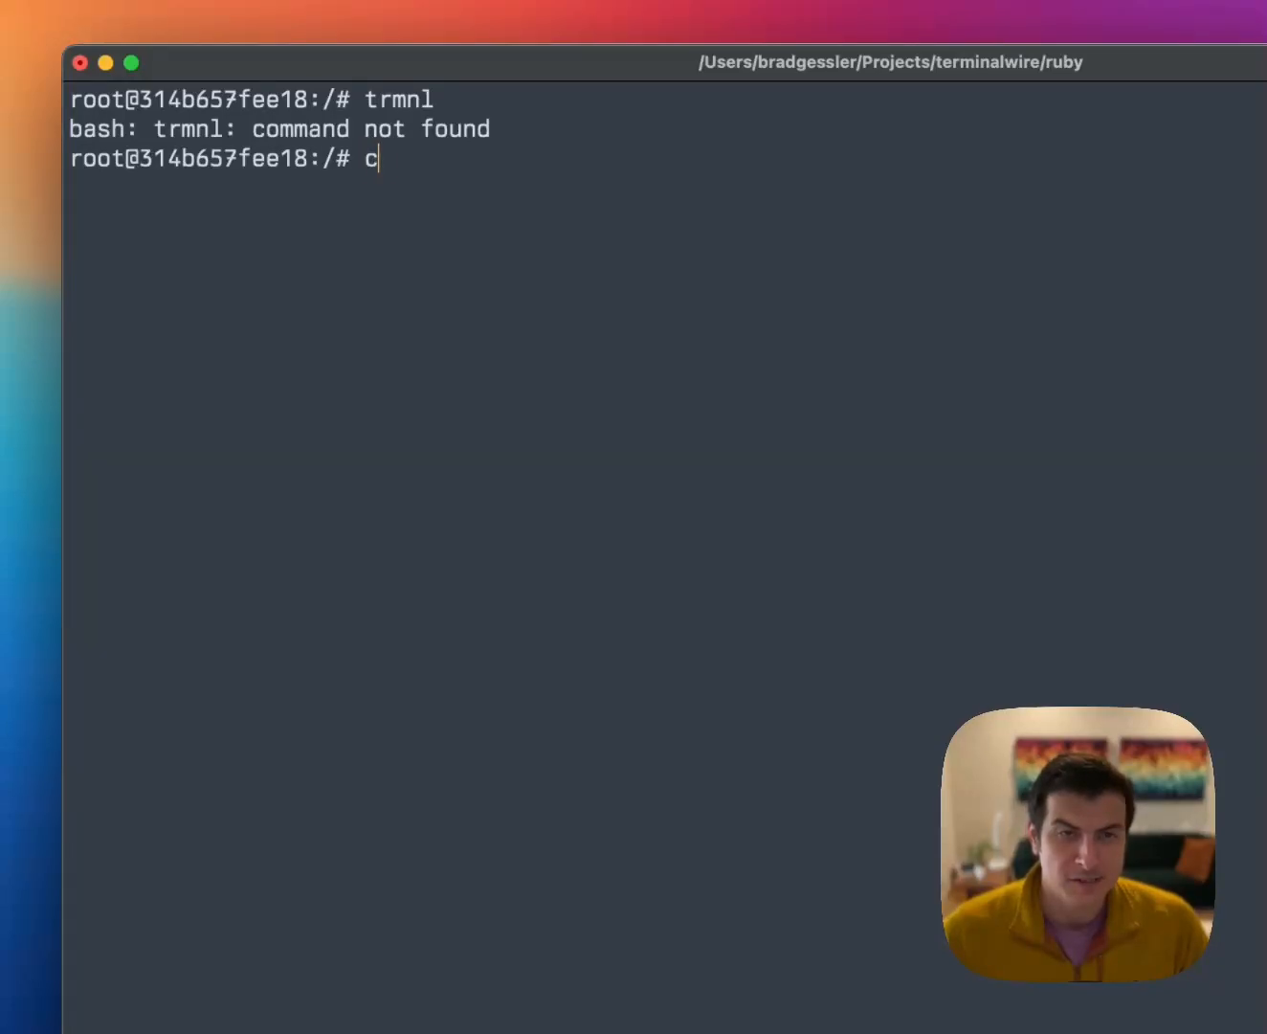
pyautogui.write('url https://')
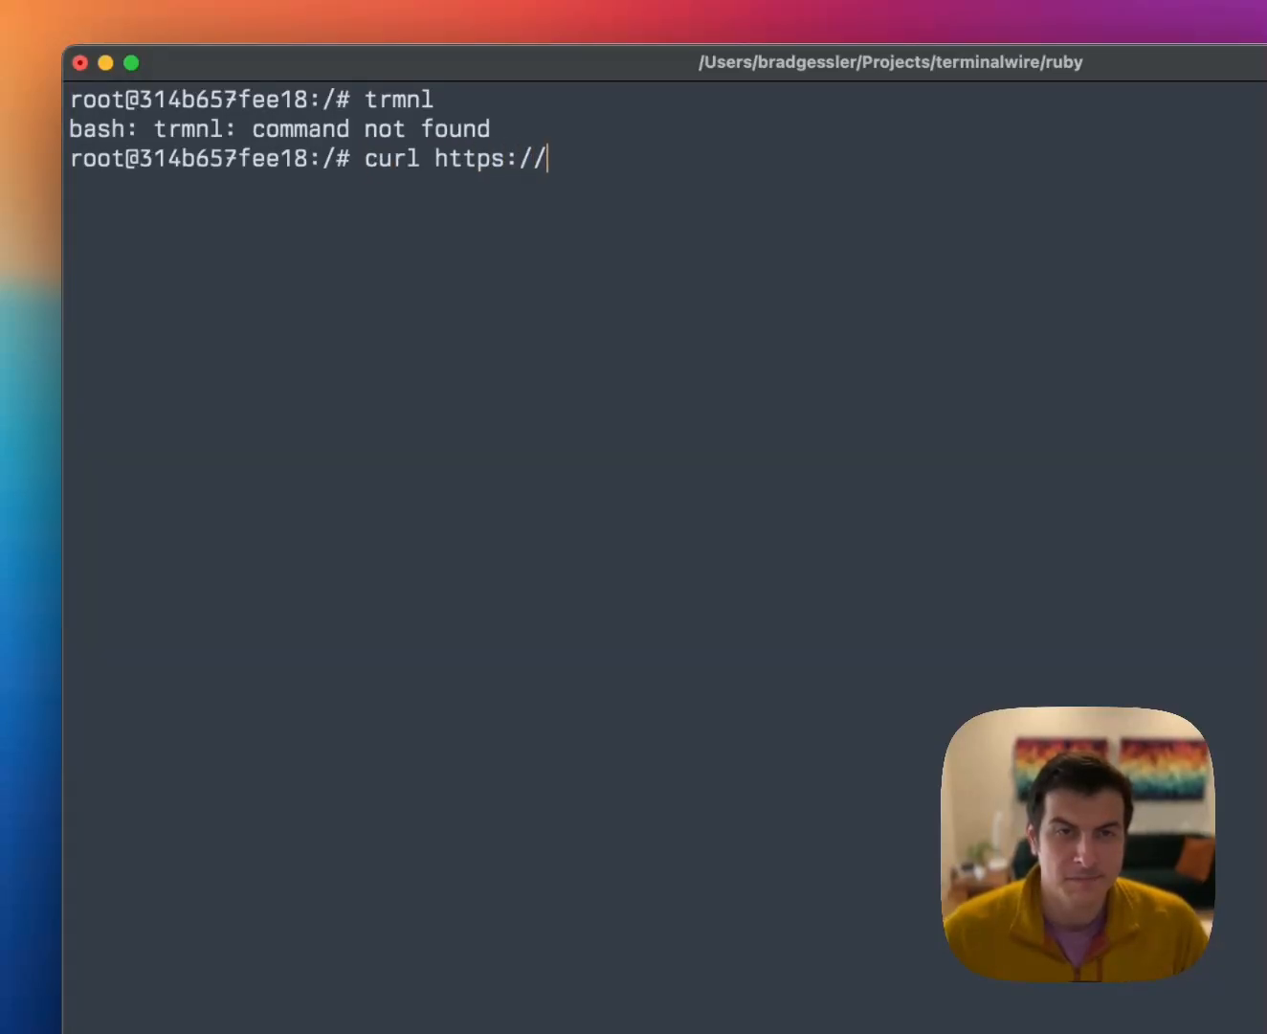
pyautogui.write('trmnl.')
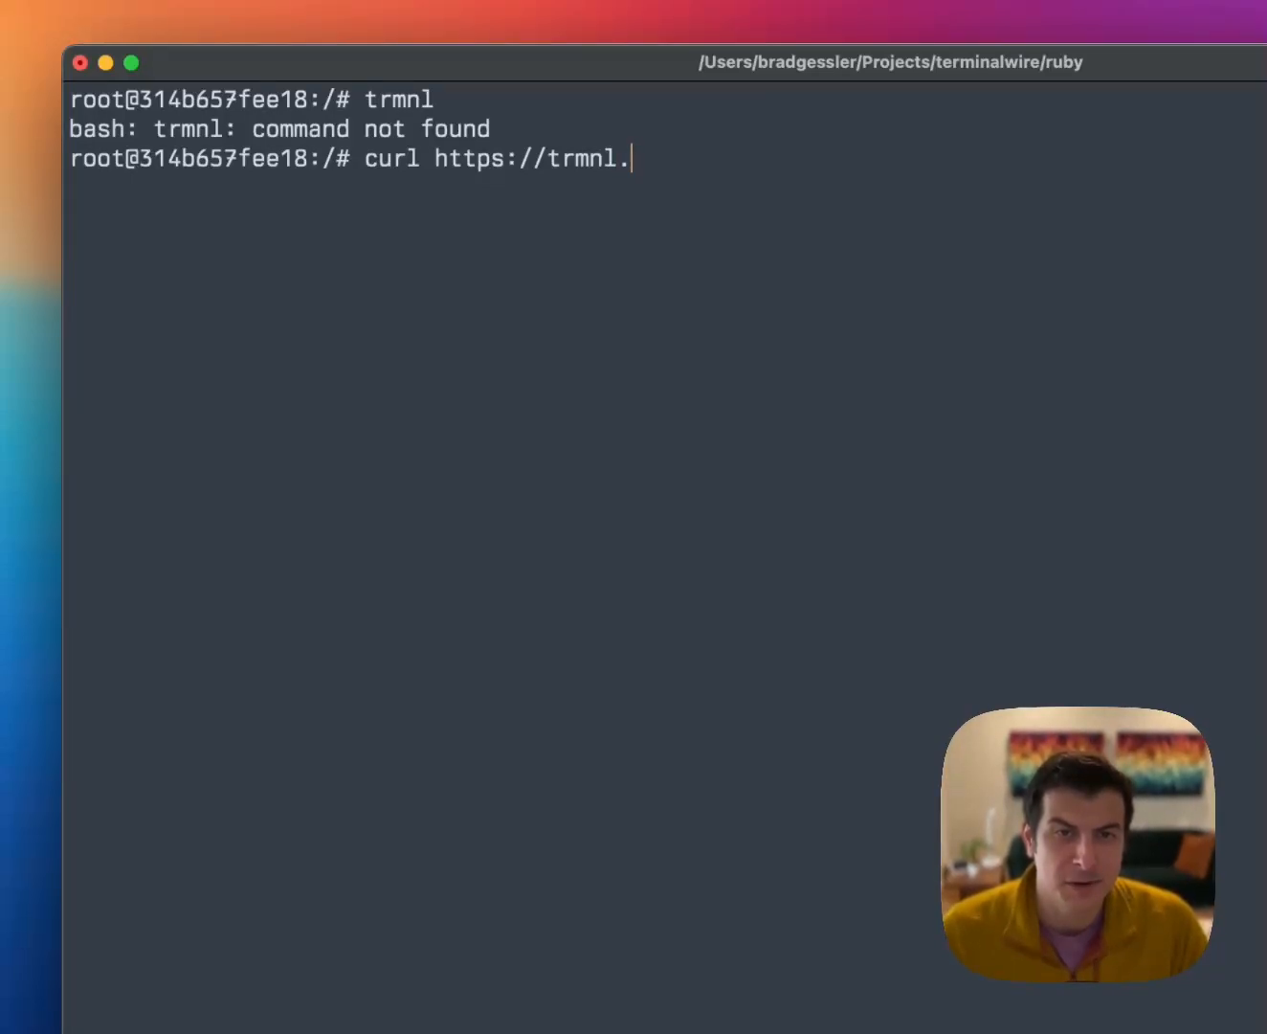
pyautogui.write('terminalwi')
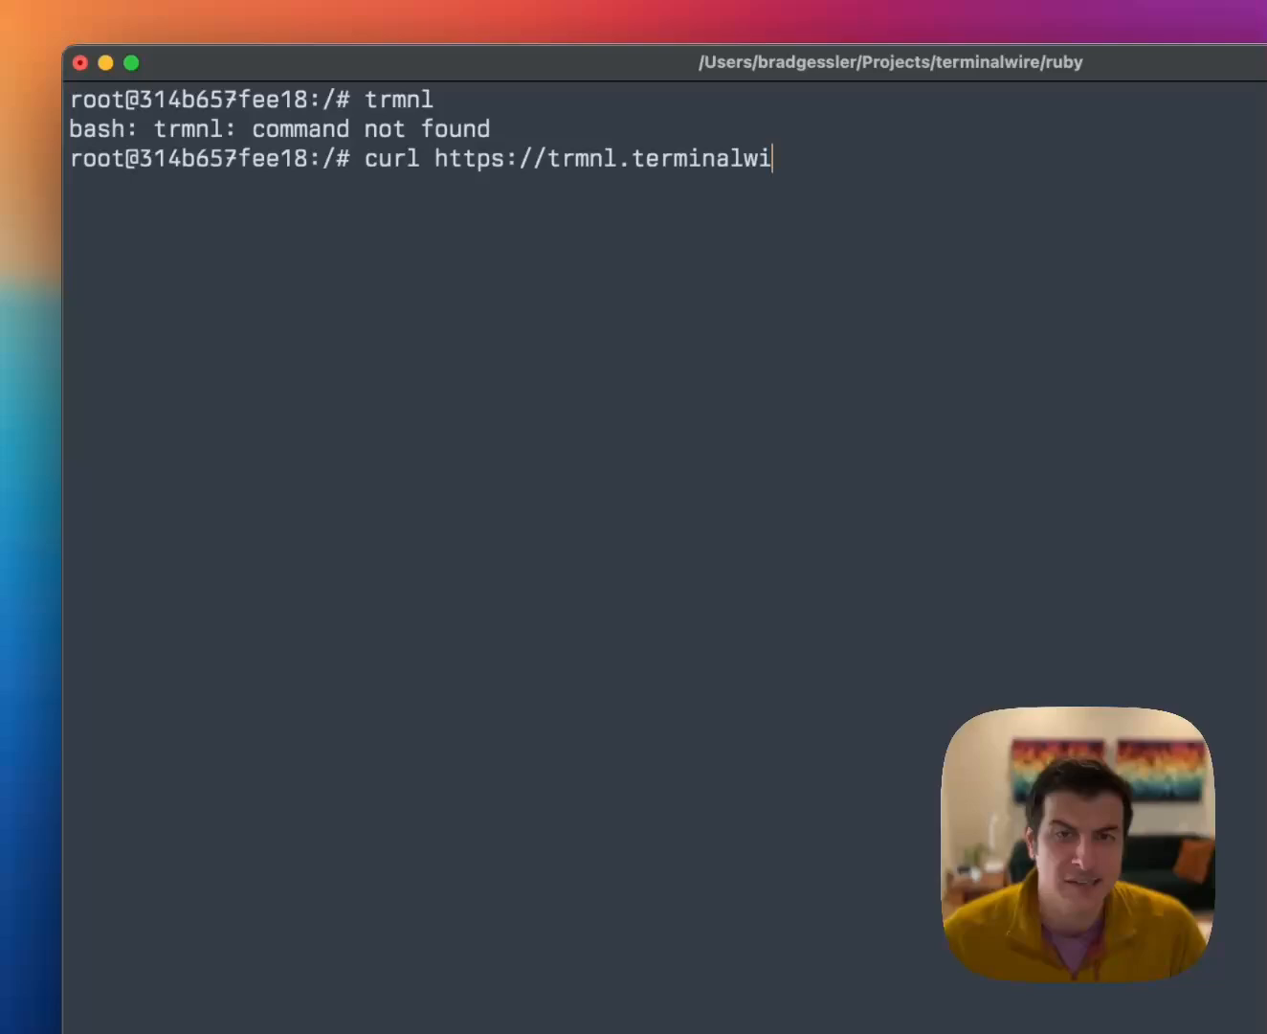
pyautogui.write('re.sh | bash')
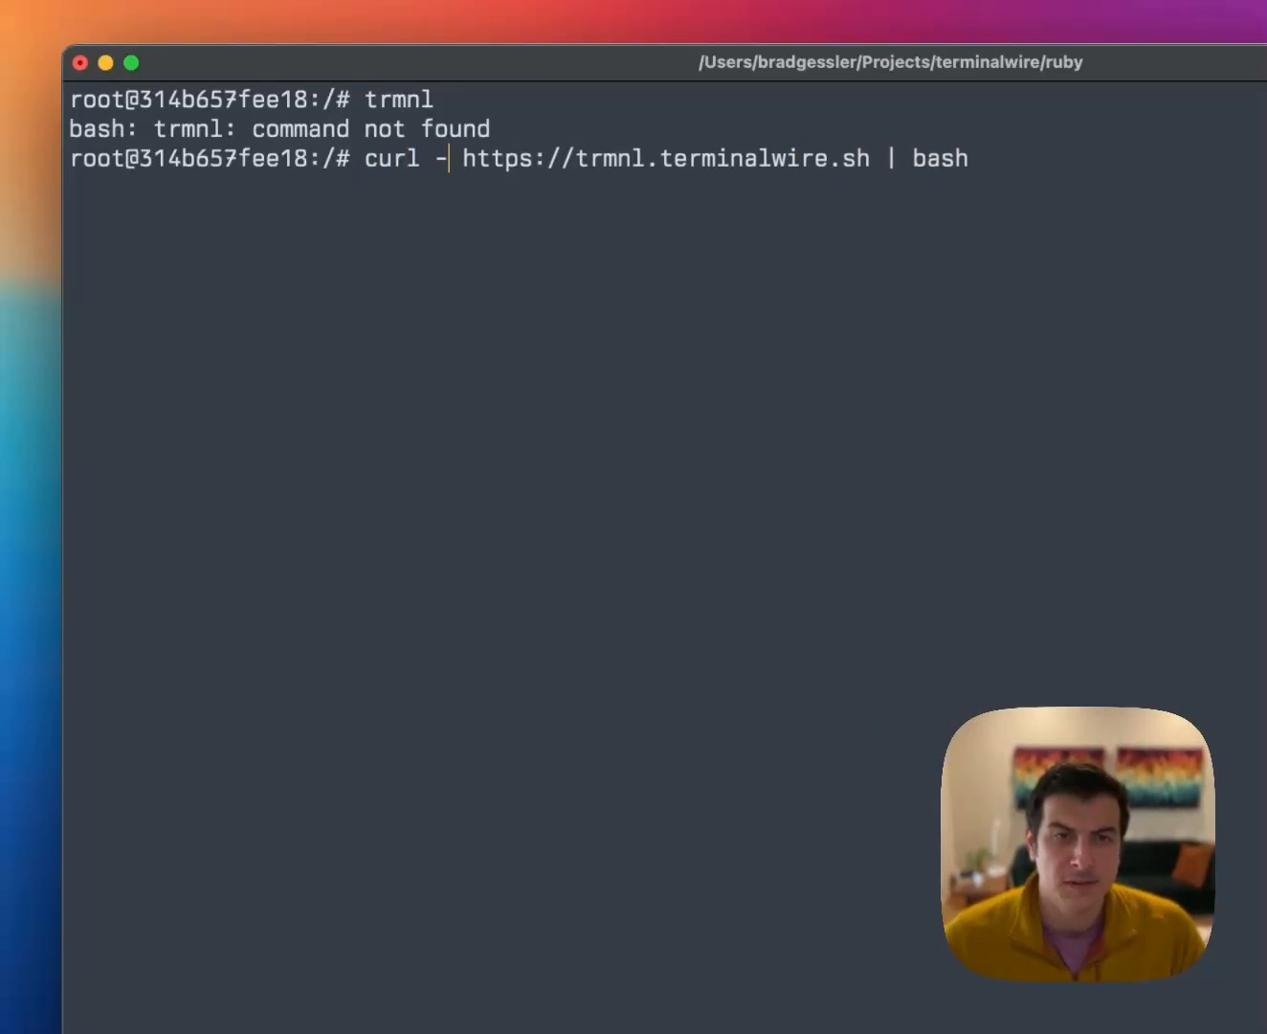
pyautogui.write('Ls')
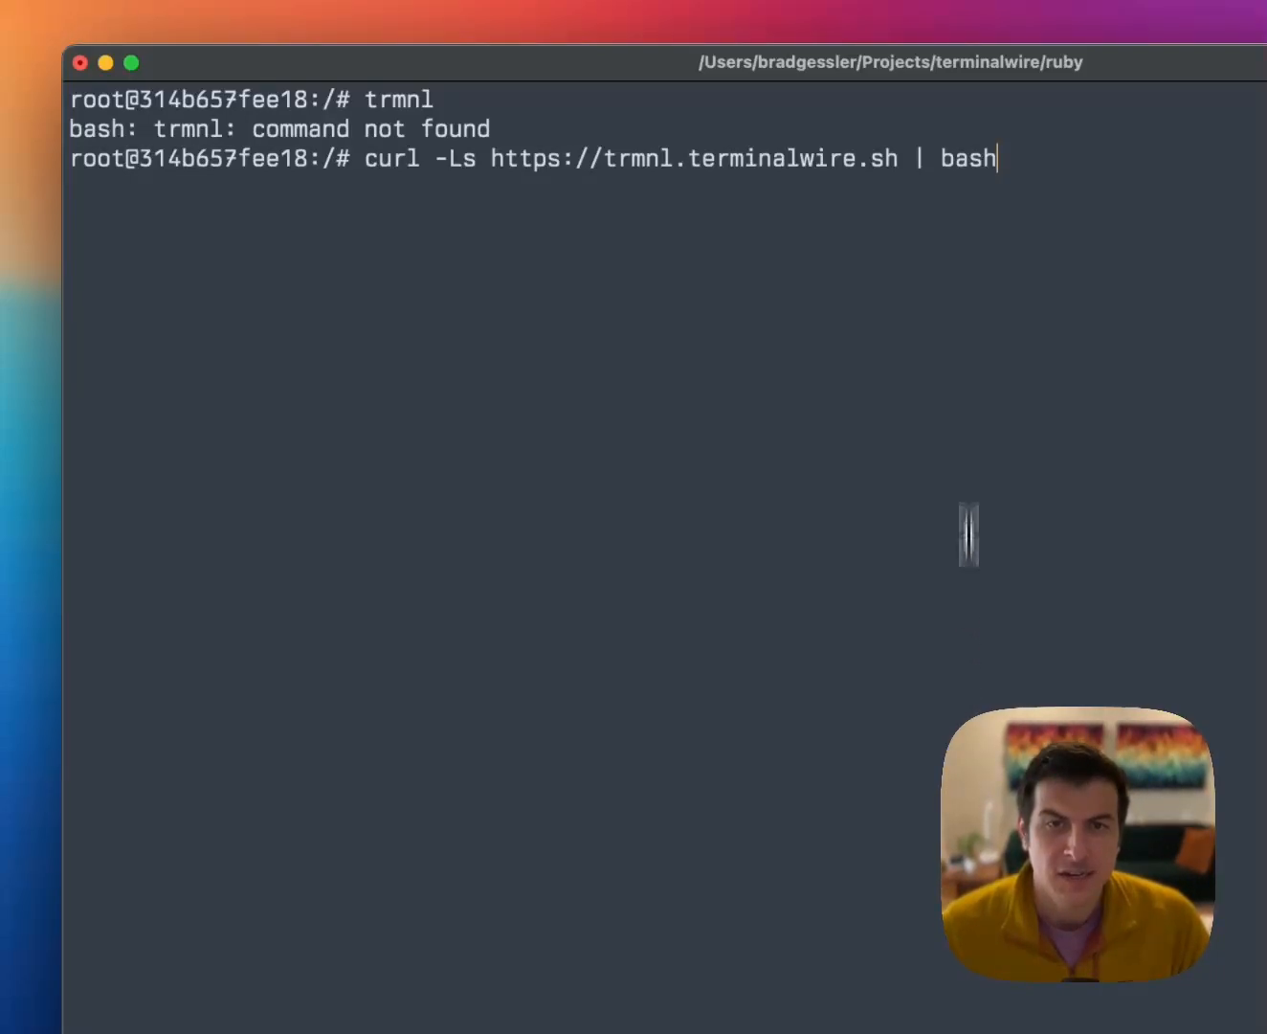
pyautogui.doubleClick(391, 158)
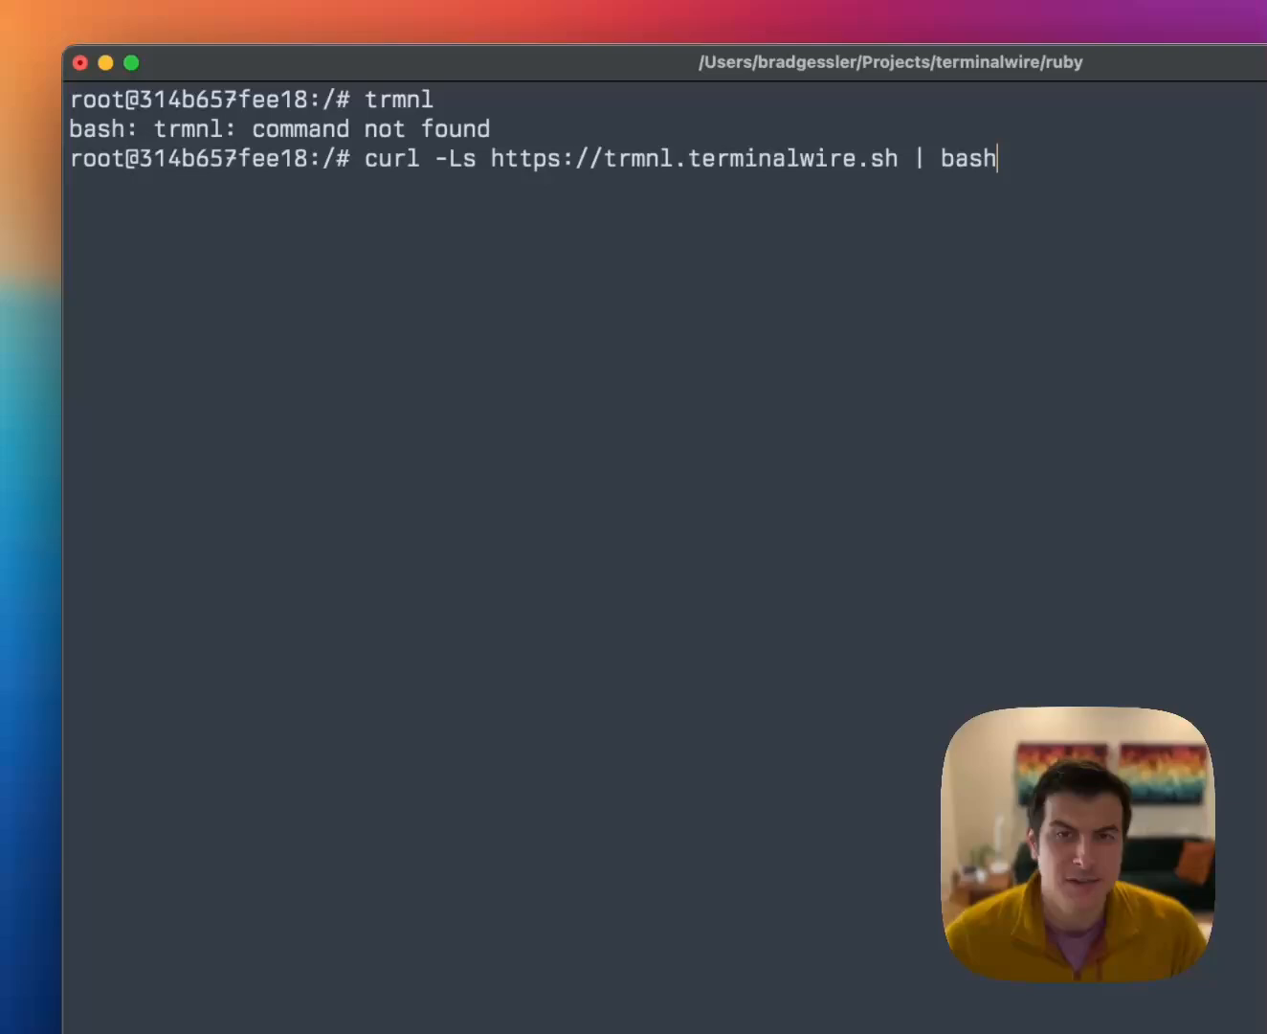
pyautogui.press('Return')
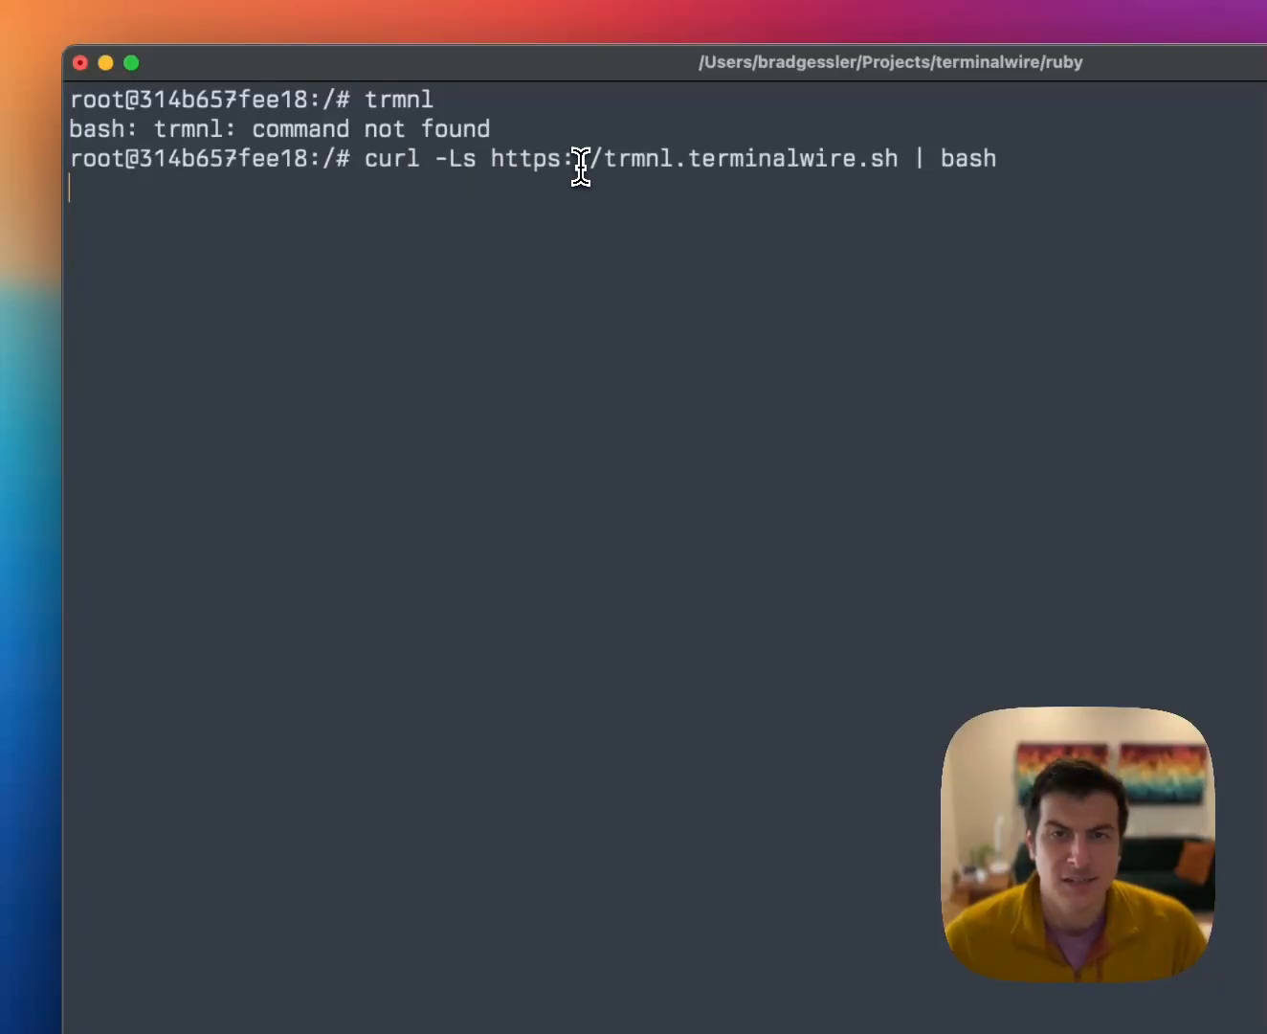
pyautogui.press('Enter')
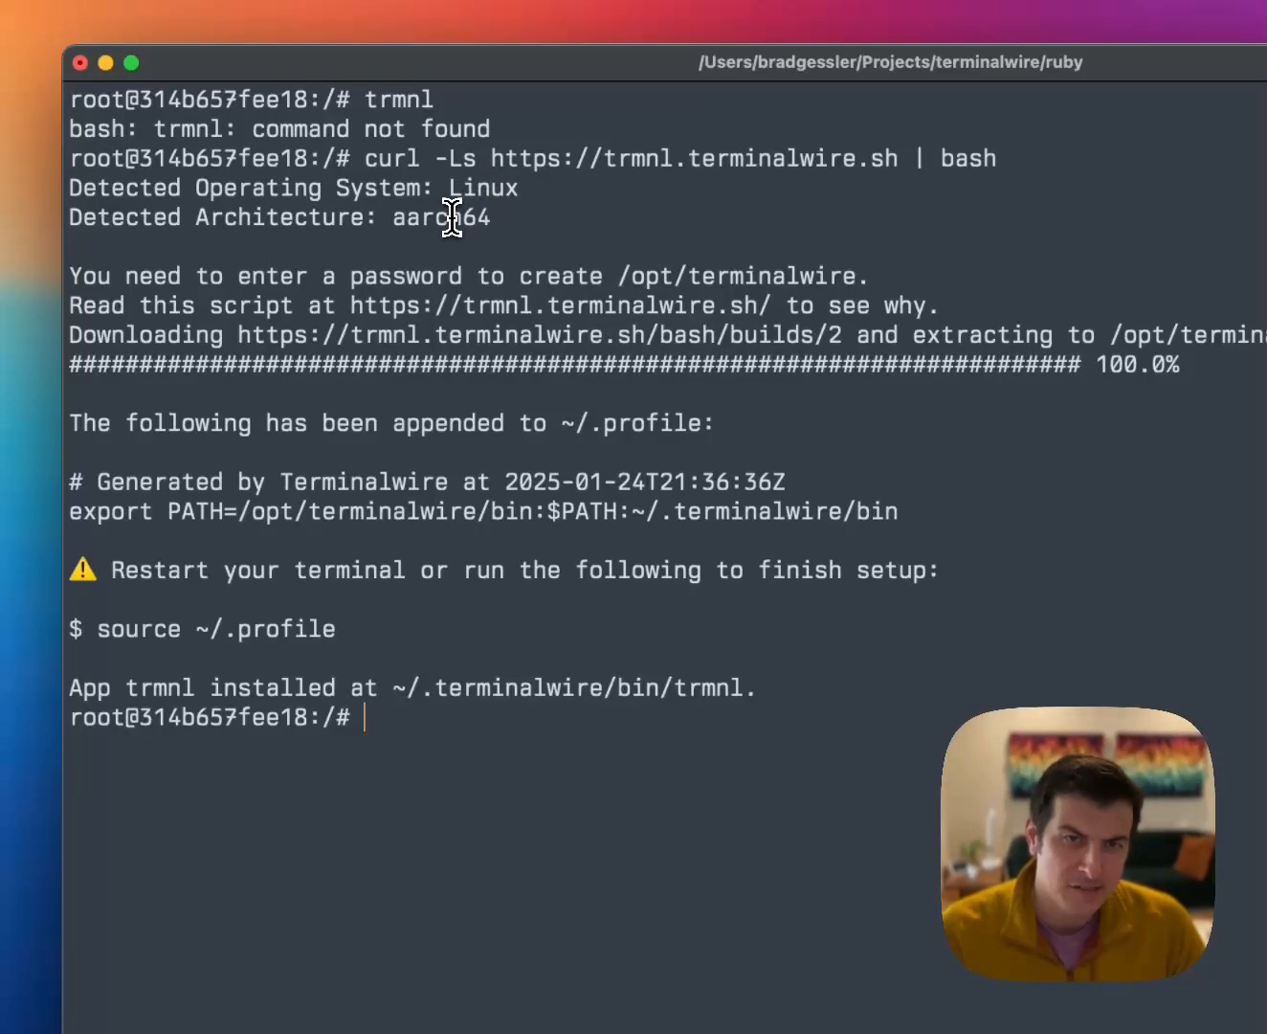
pyautogui.moveTo(565, 412)
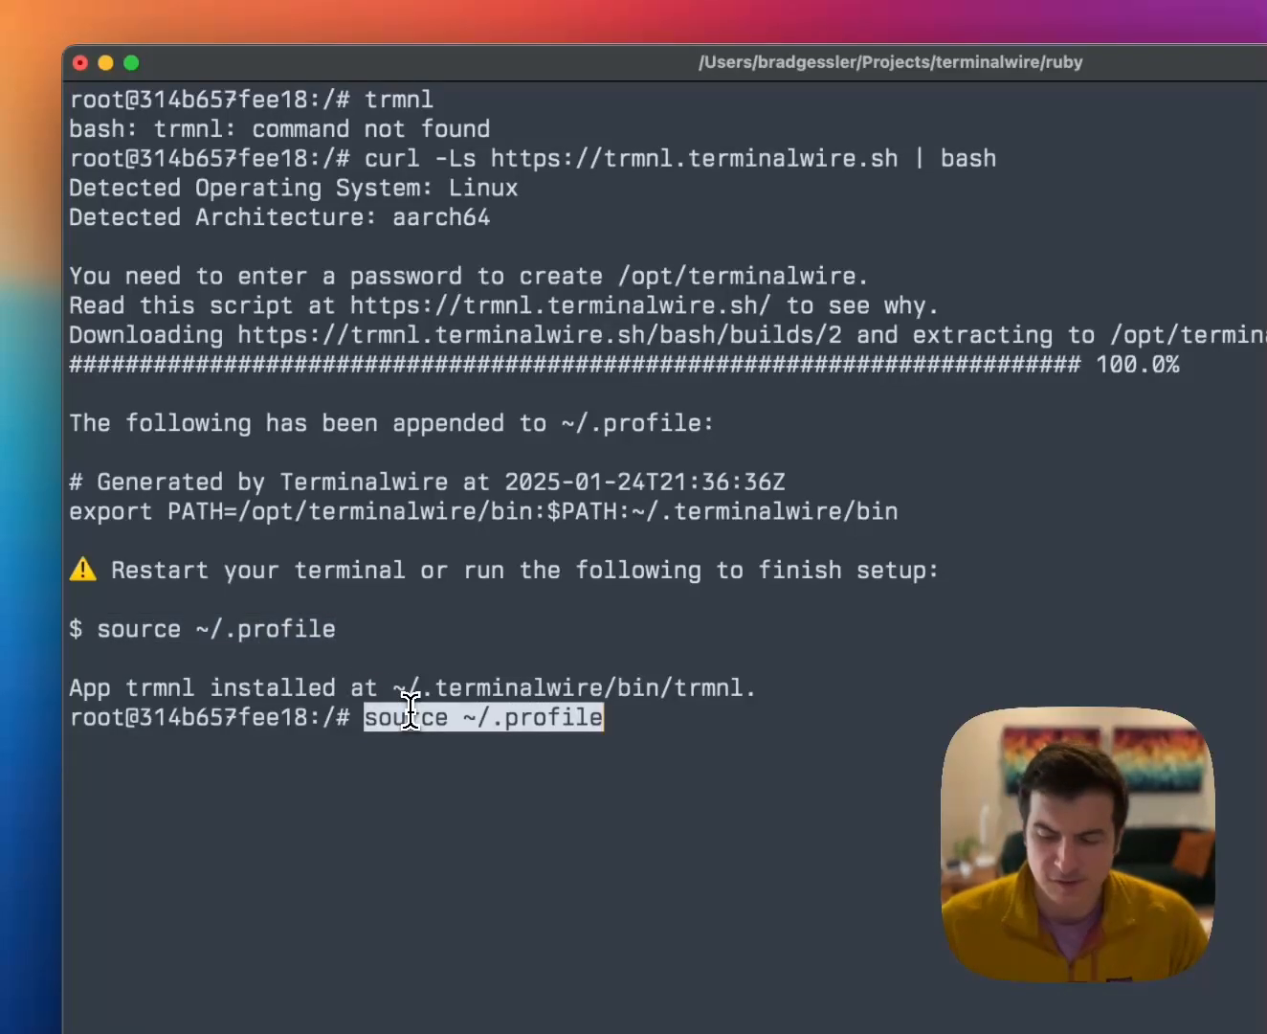
pyautogui.write('trmnl')
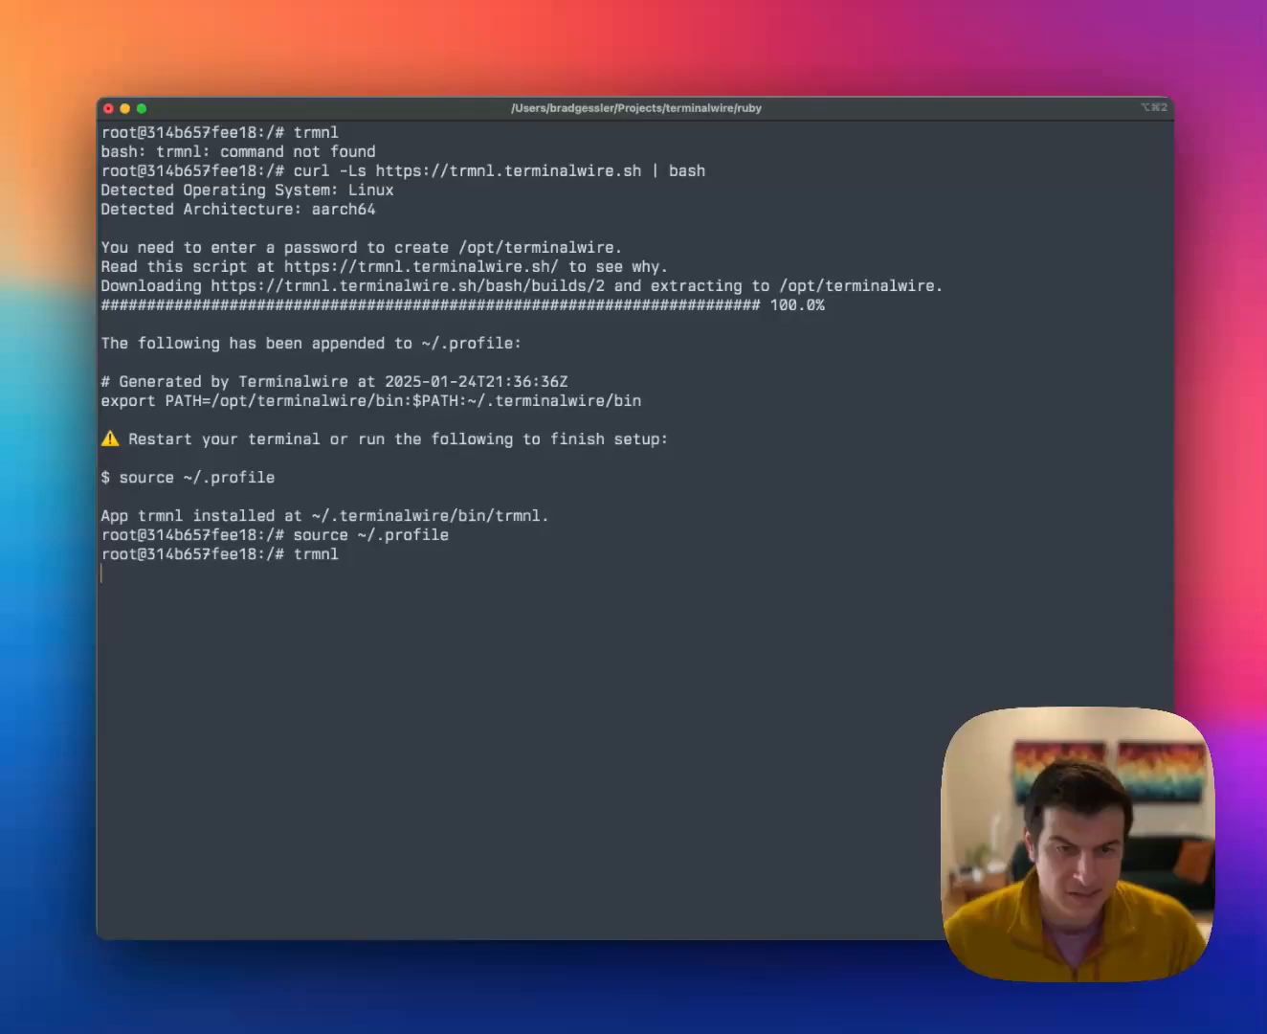
# Run trmnl to list its commands, then show its launcher script with cat $(which trmnl).
pyautogui.press('Enter')
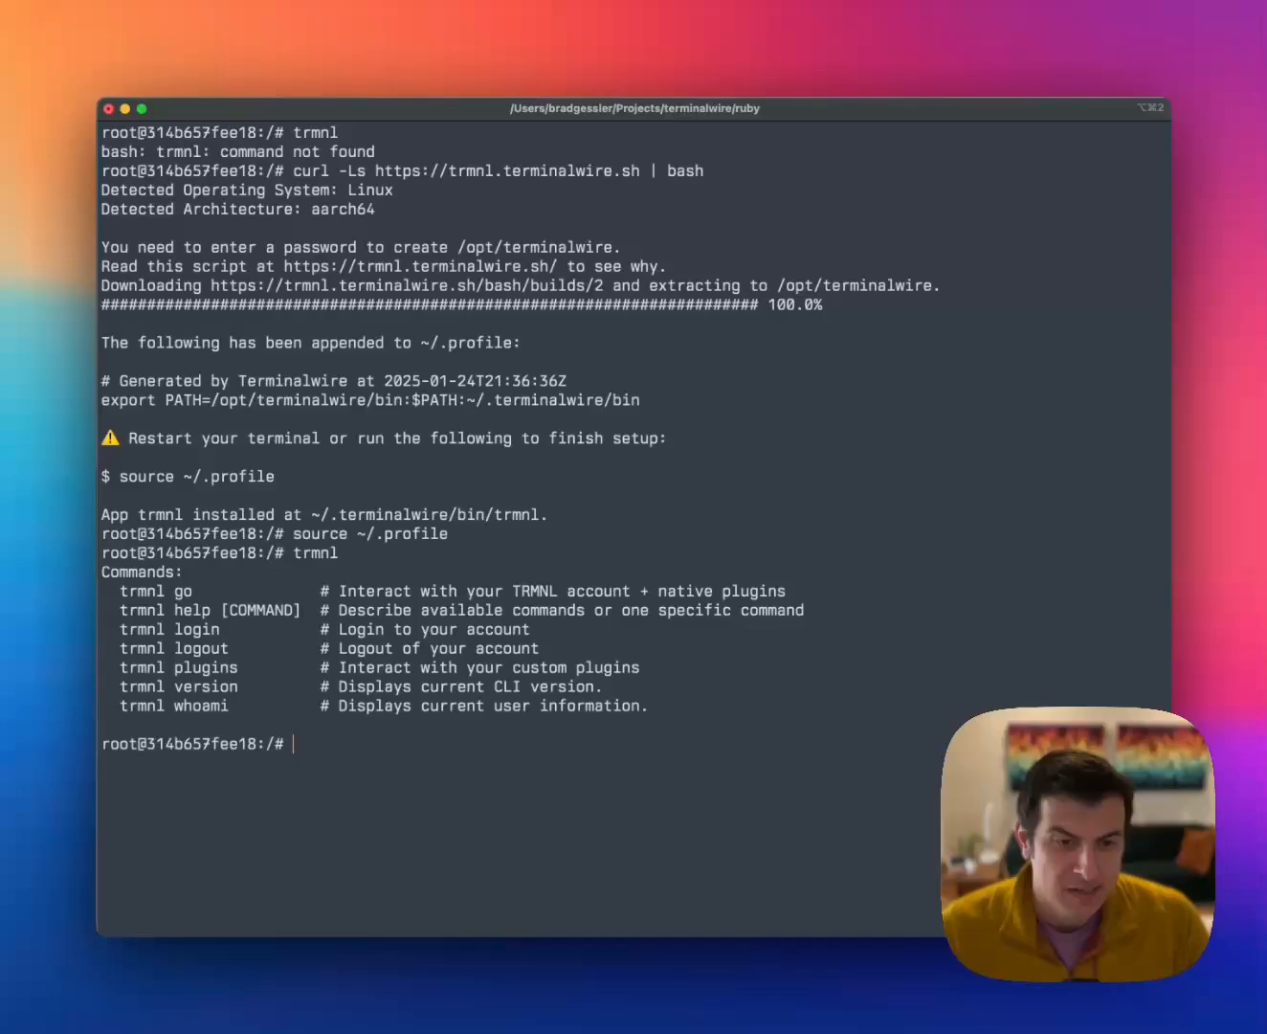
pyautogui.write('c')
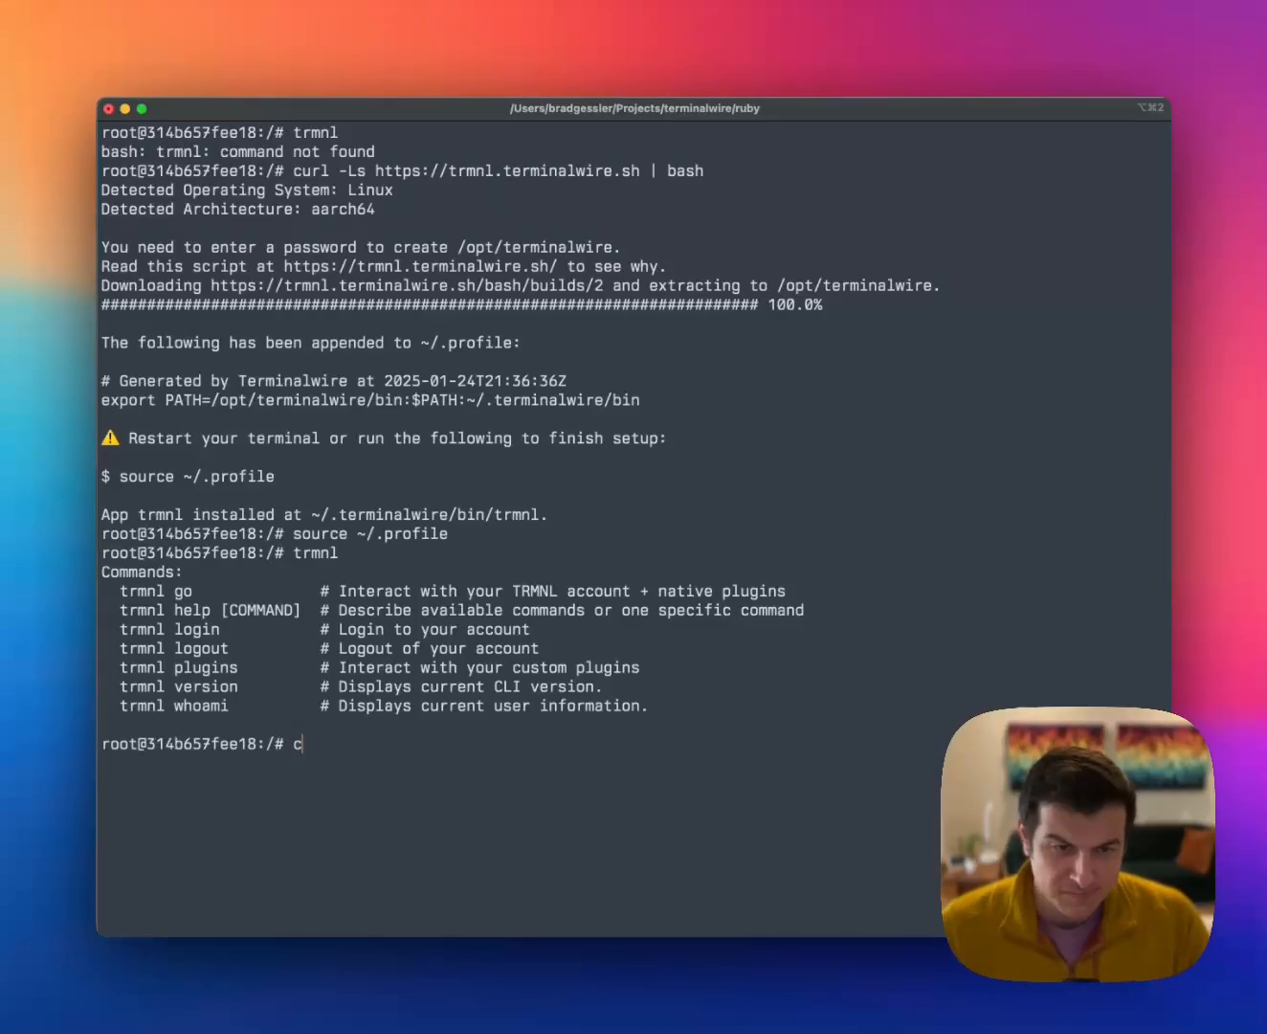
pyautogui.write('at')
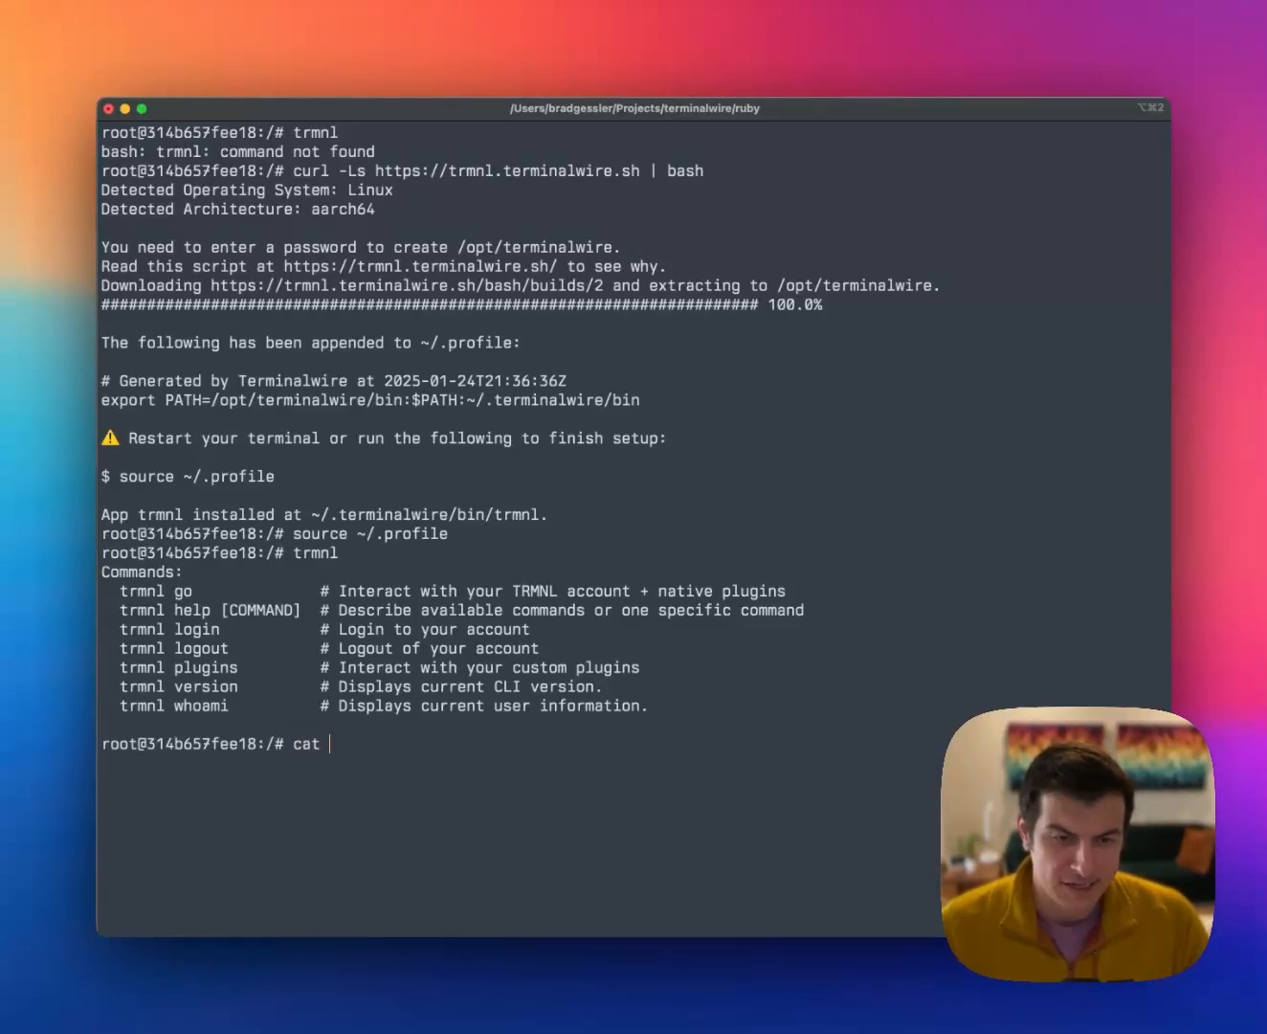
pyautogui.write('$')
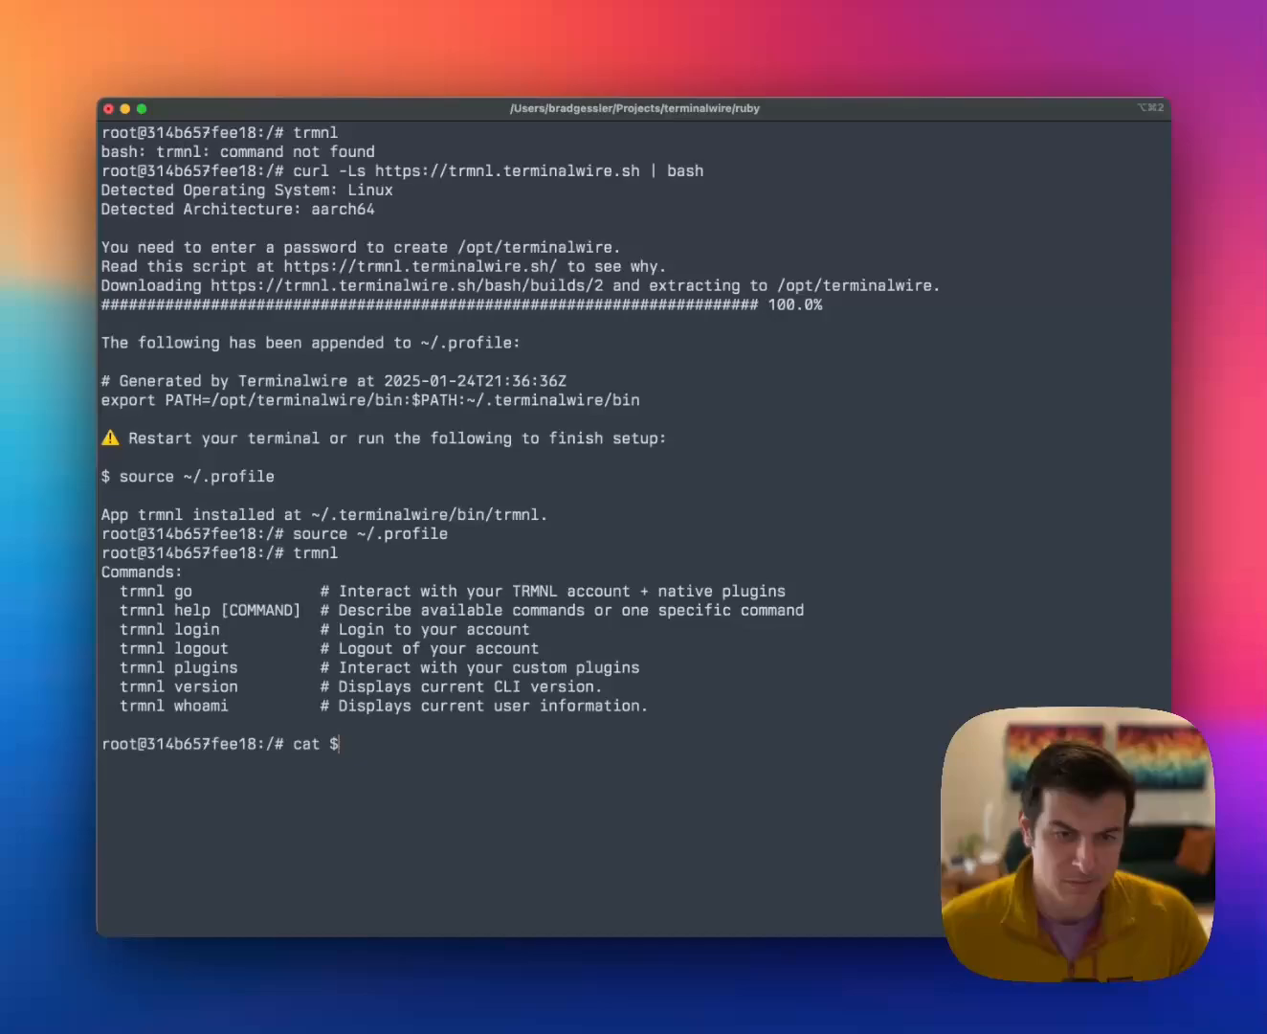
pyautogui.write(')(')
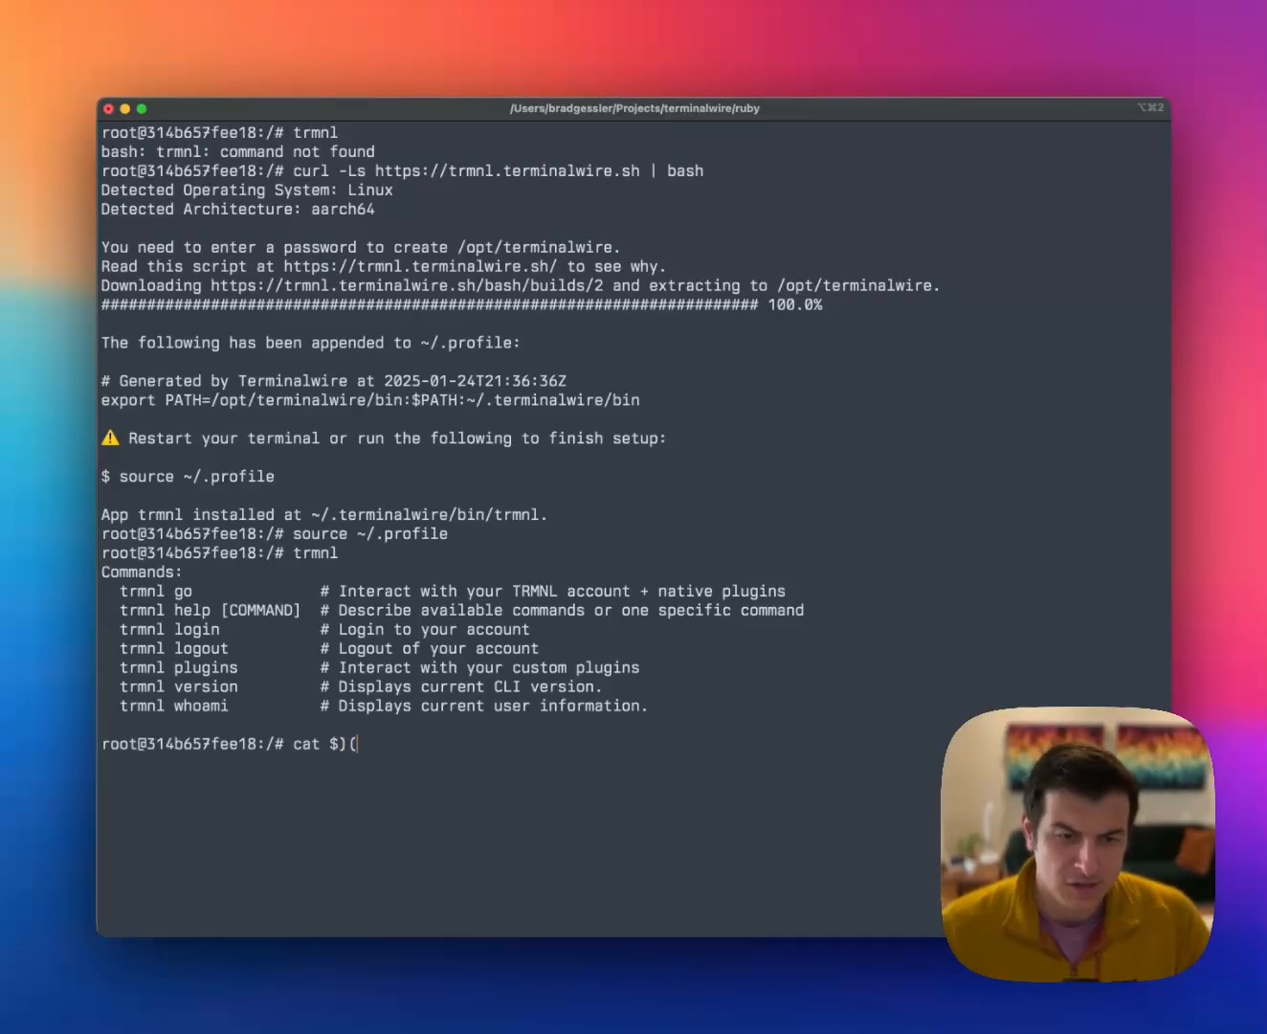
pyautogui.write('which')
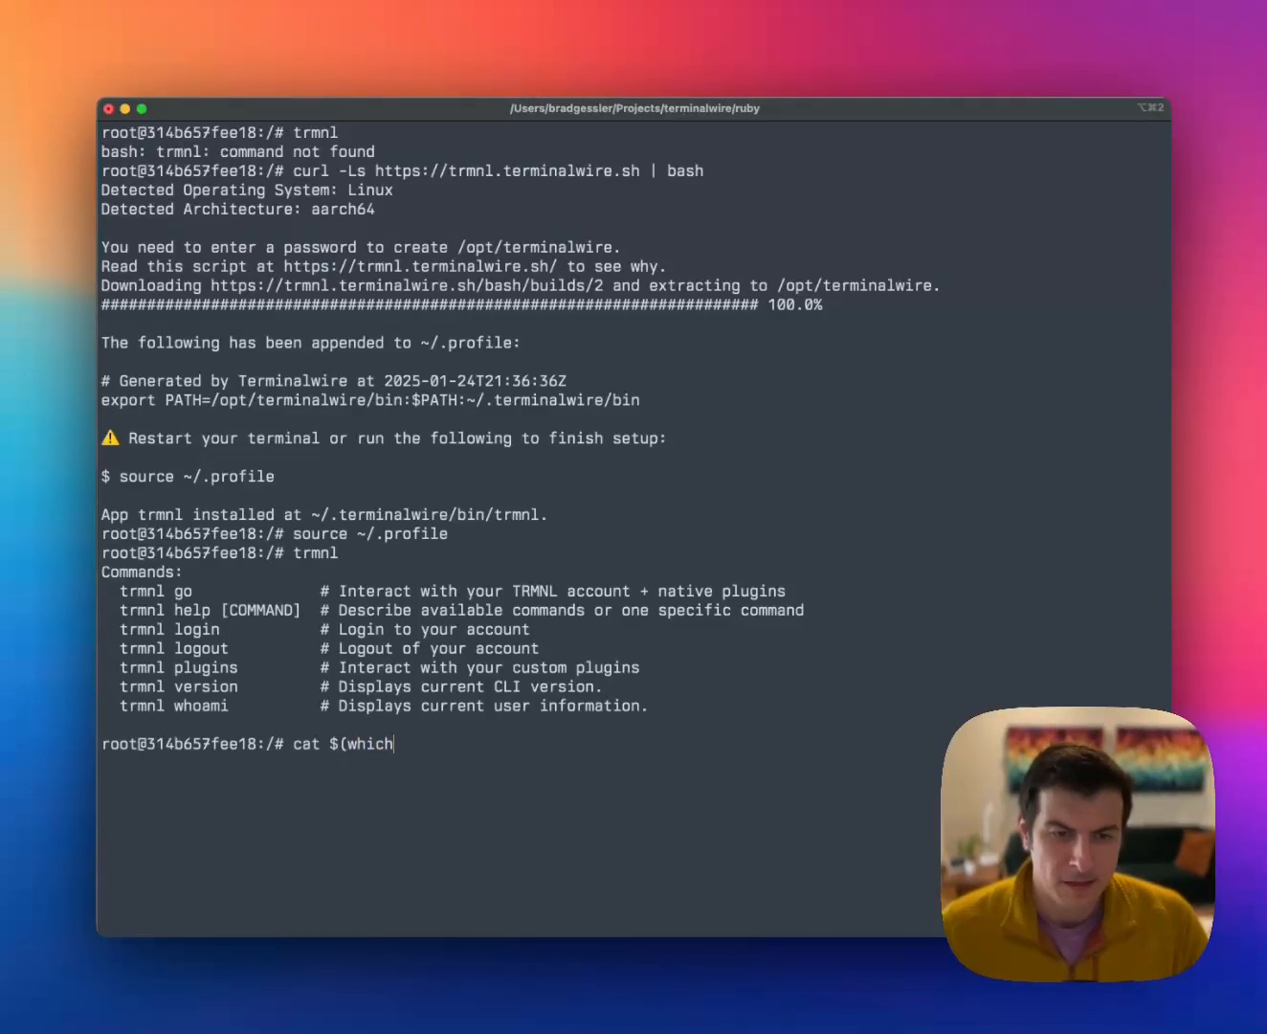
pyautogui.write('trmnl)')
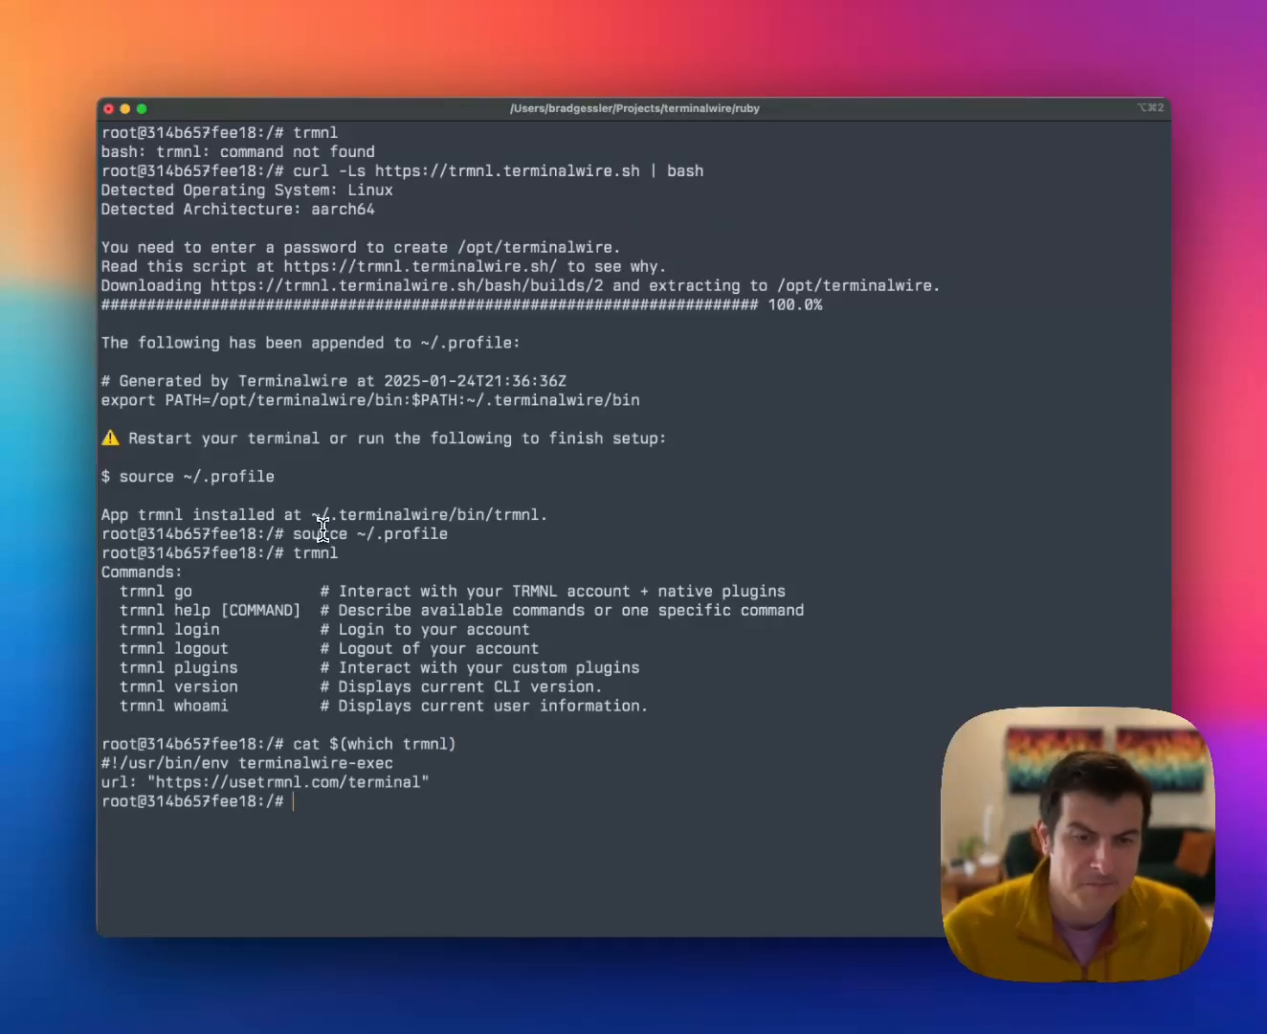
pyautogui.moveTo(431, 744)
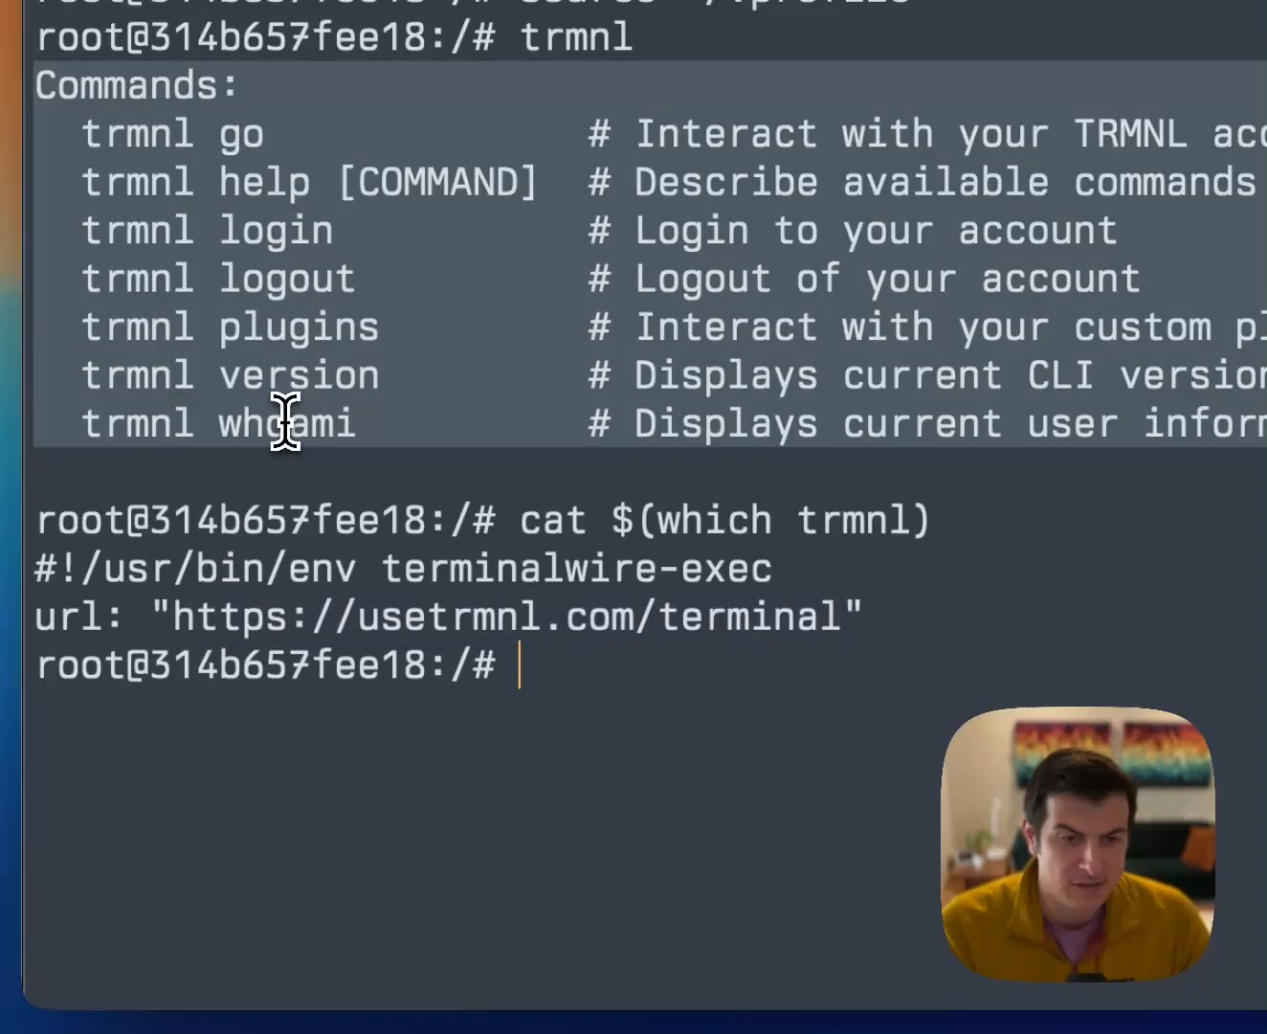
pyautogui.moveTo(605, 682)
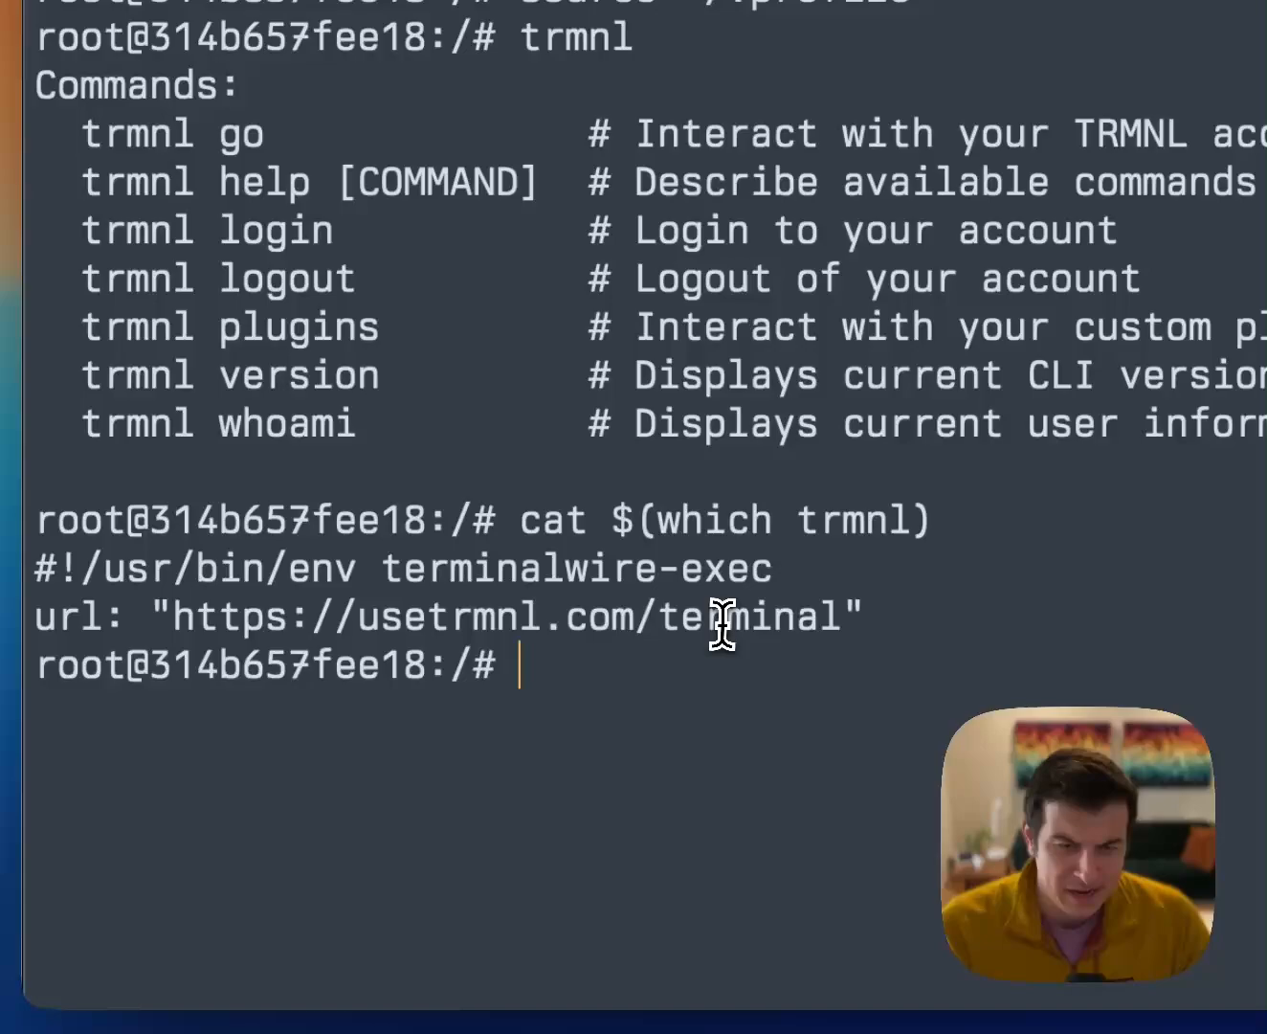
pyautogui.doubleClick(718, 617)
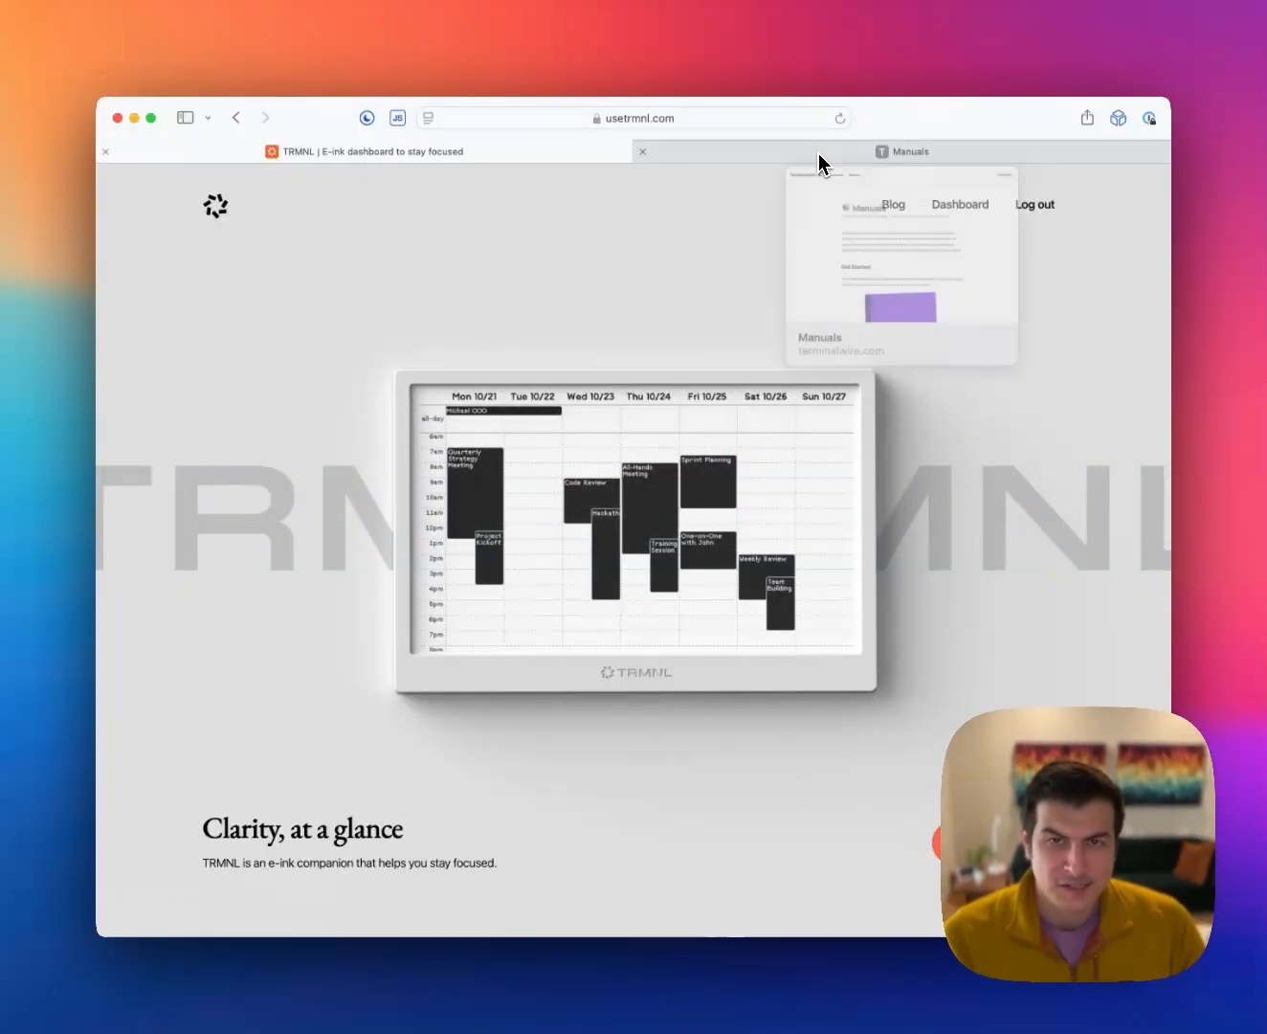
# Go to Manuals, open the Ruby on Rails book, and scroll through its guide to Standard I/O.
pyautogui.click(911, 152)
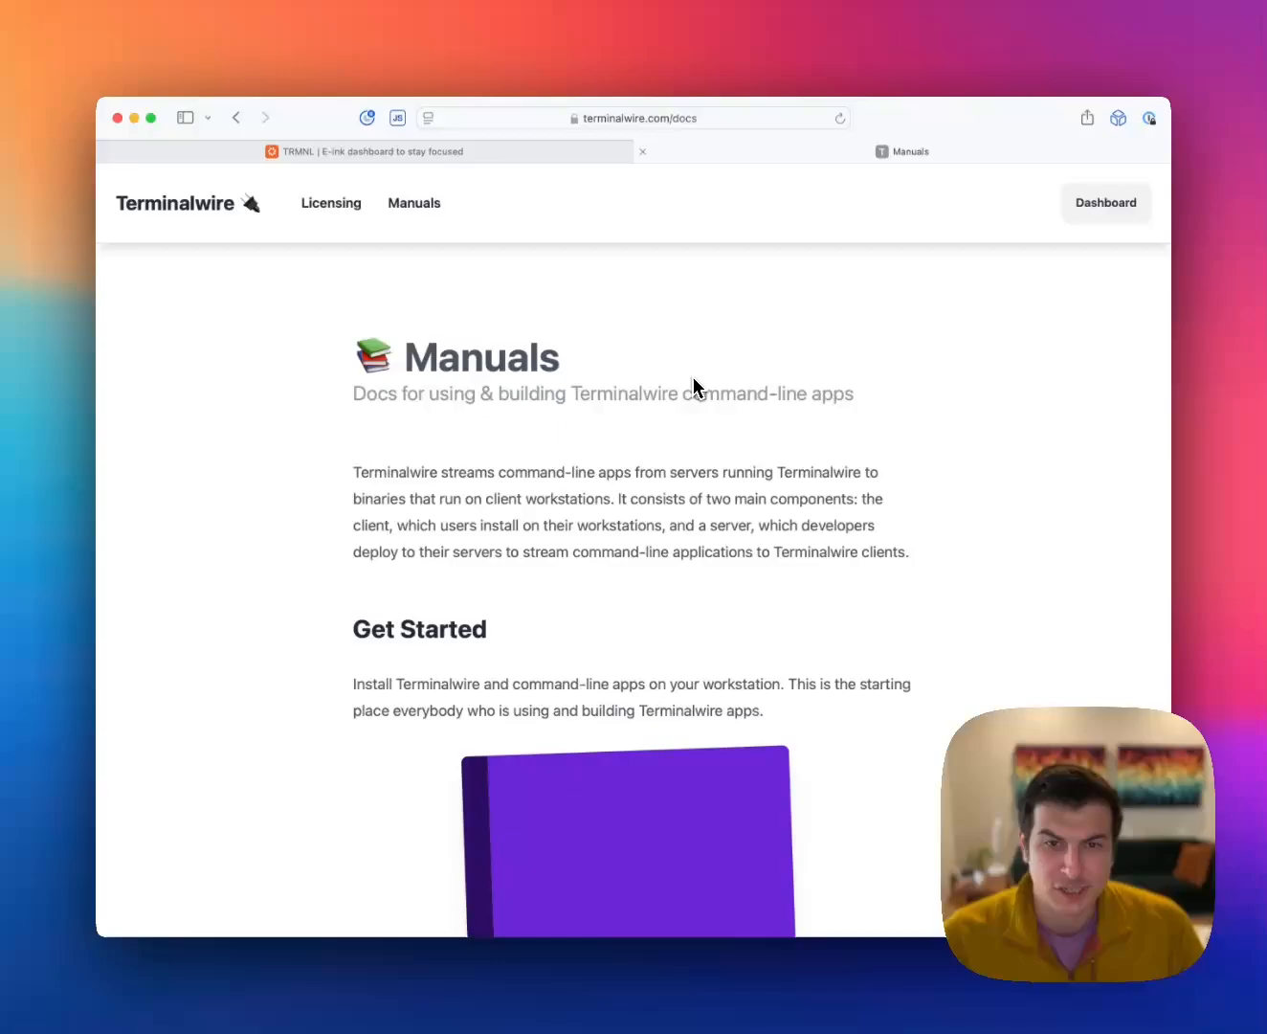
pyautogui.scroll(-3)
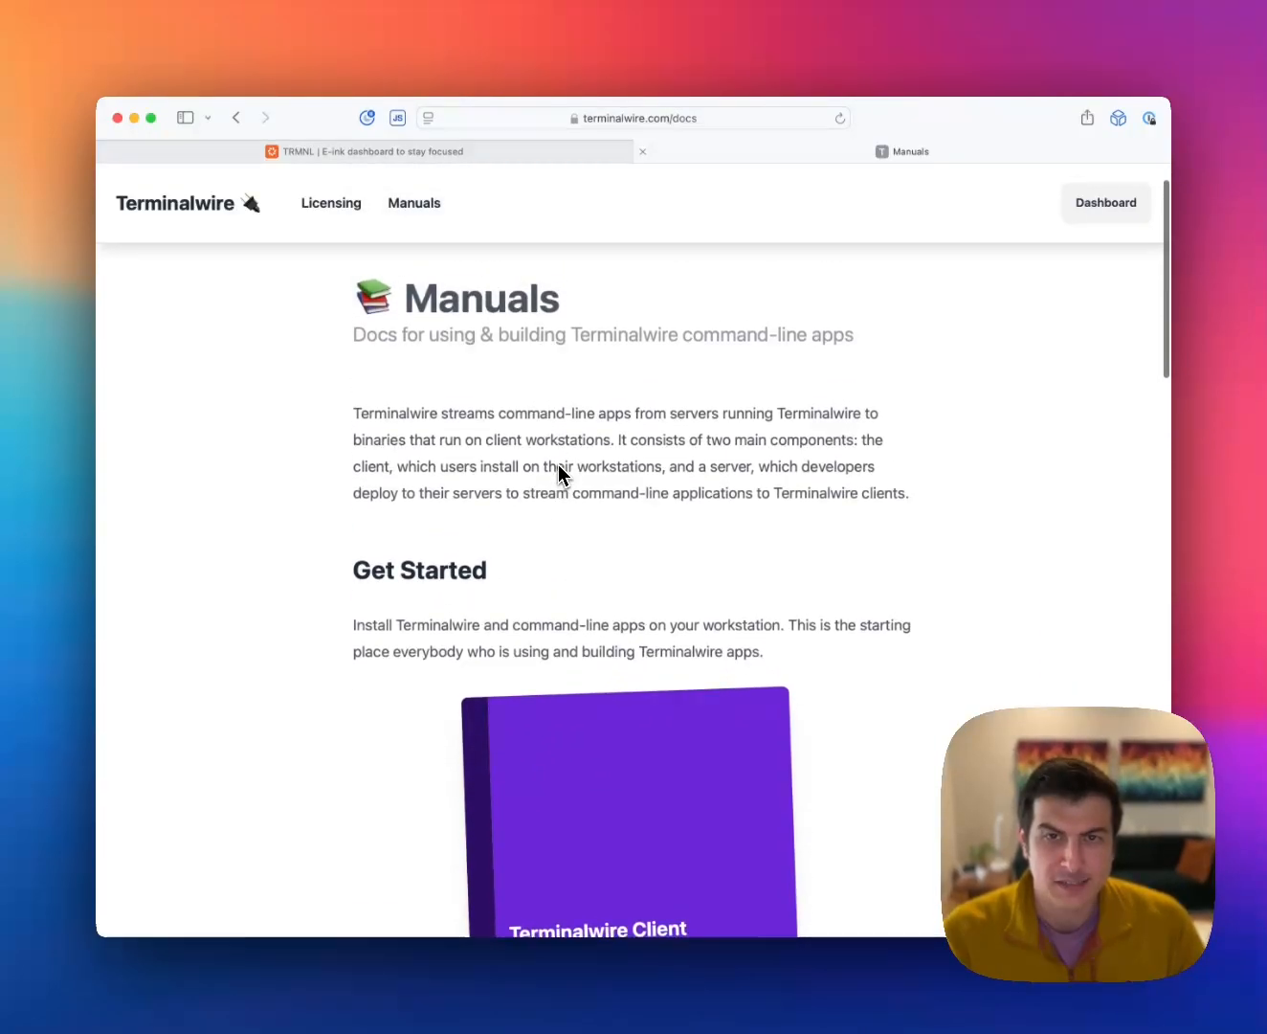
pyautogui.click(670, 118)
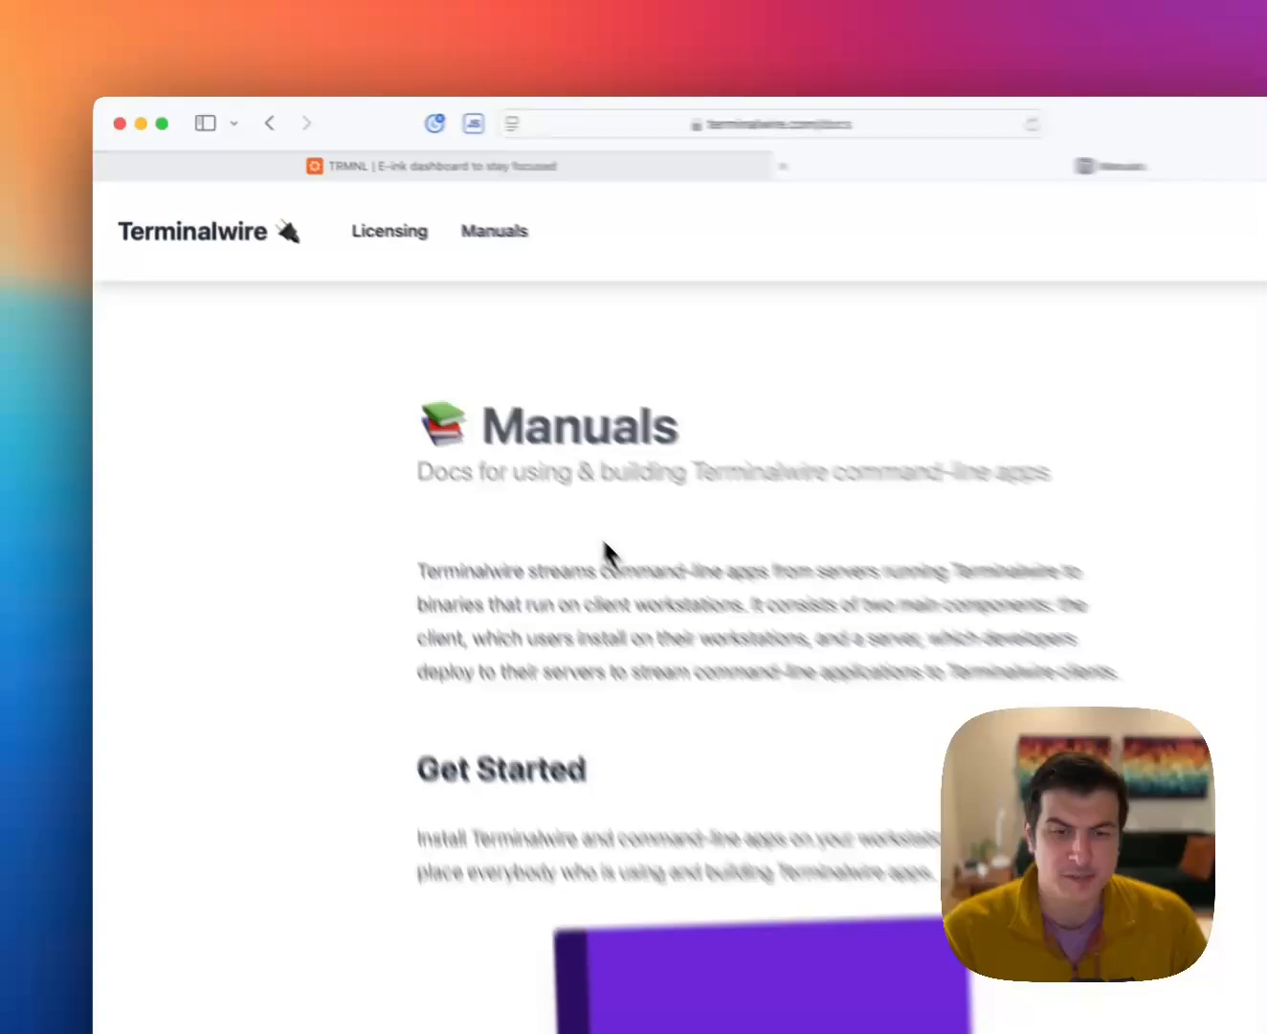
pyautogui.scroll(-3)
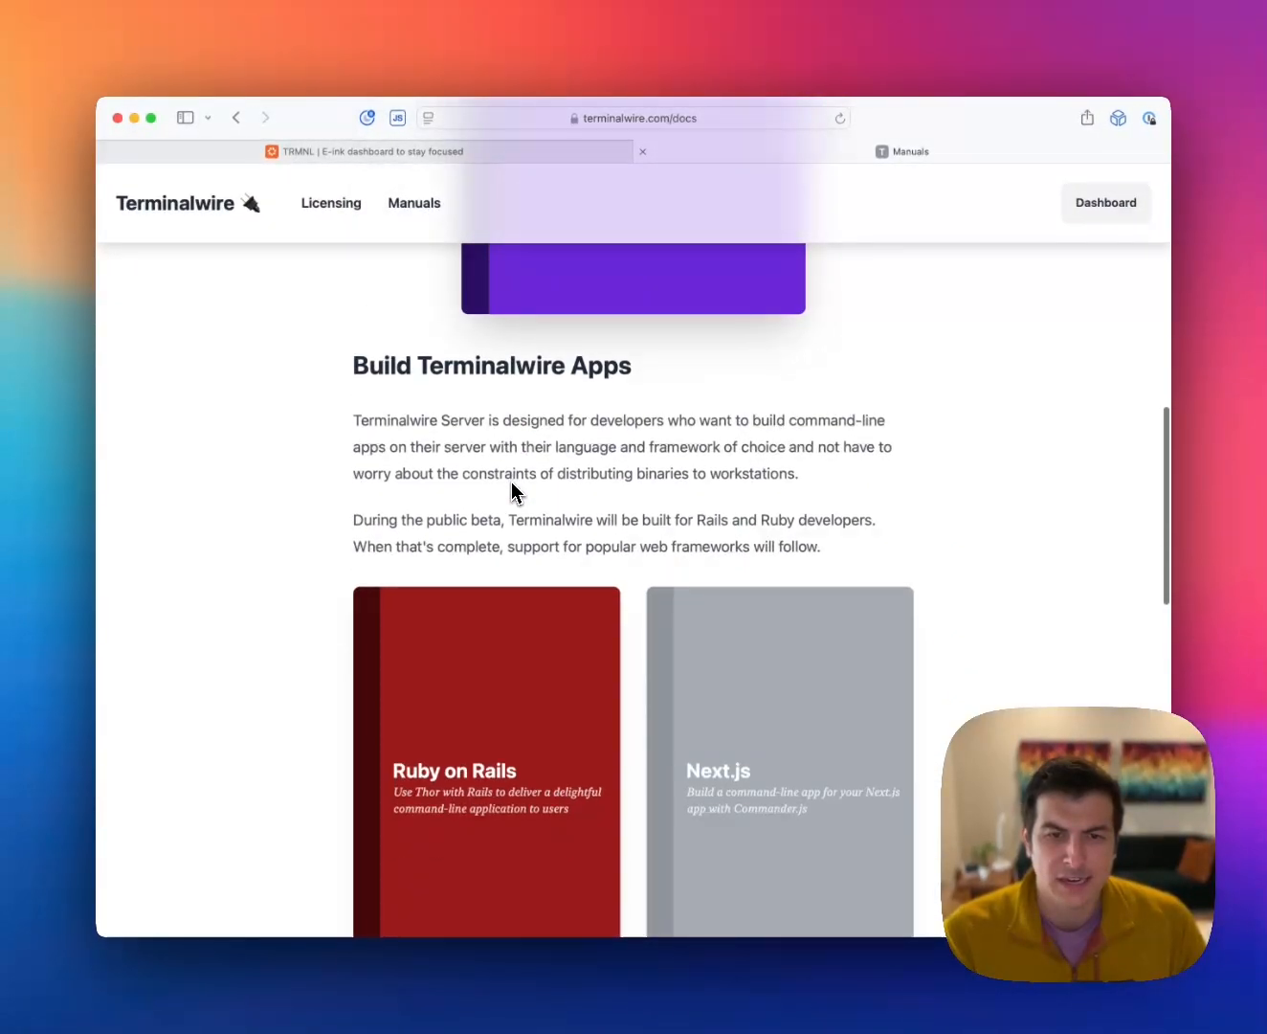
pyautogui.scroll(-3)
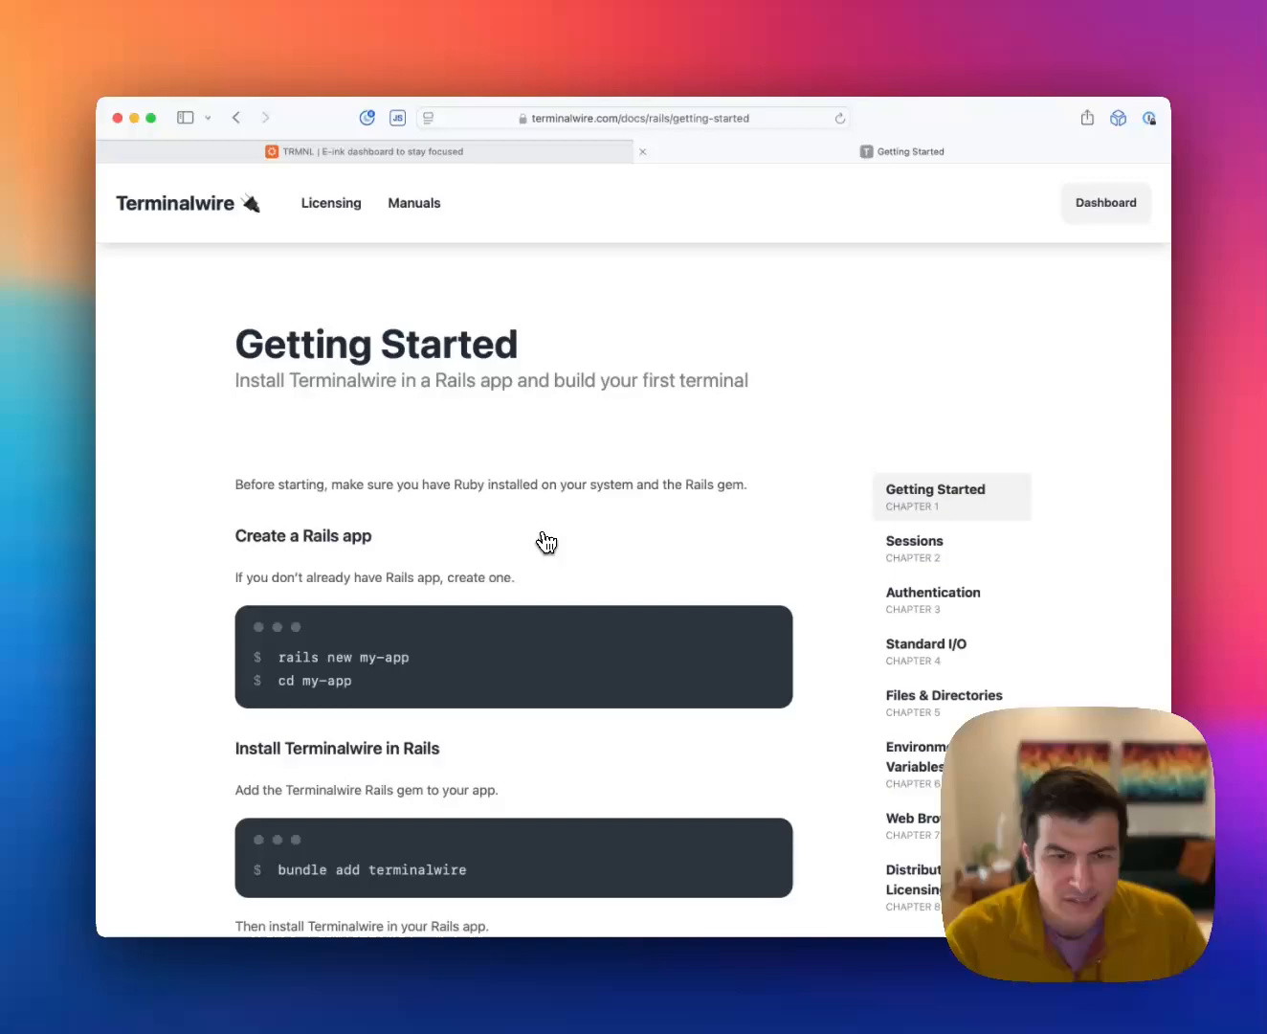
pyautogui.moveTo(494, 382)
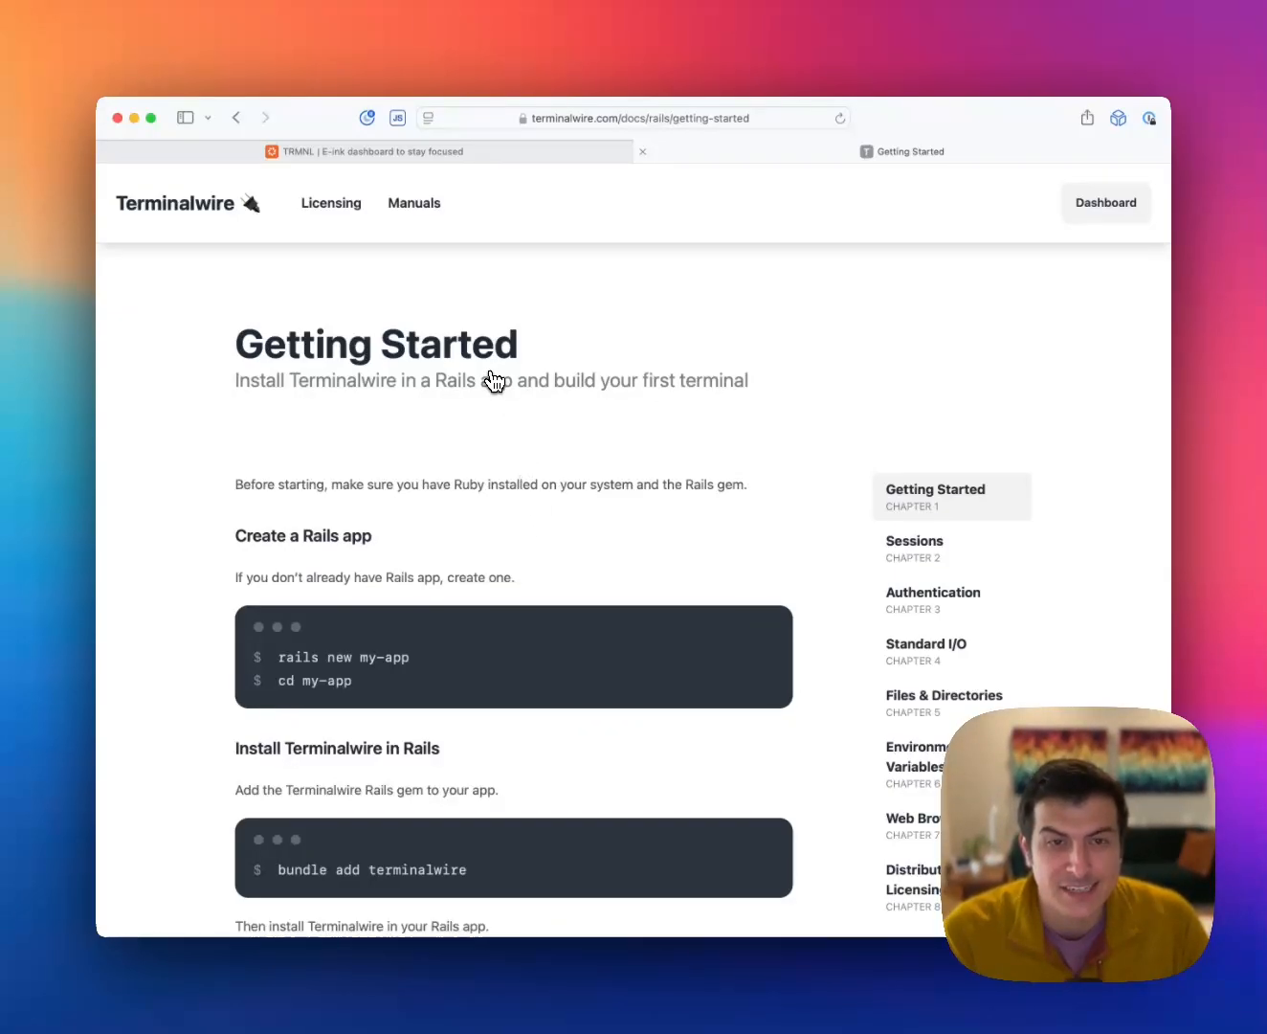
pyautogui.moveTo(446, 648)
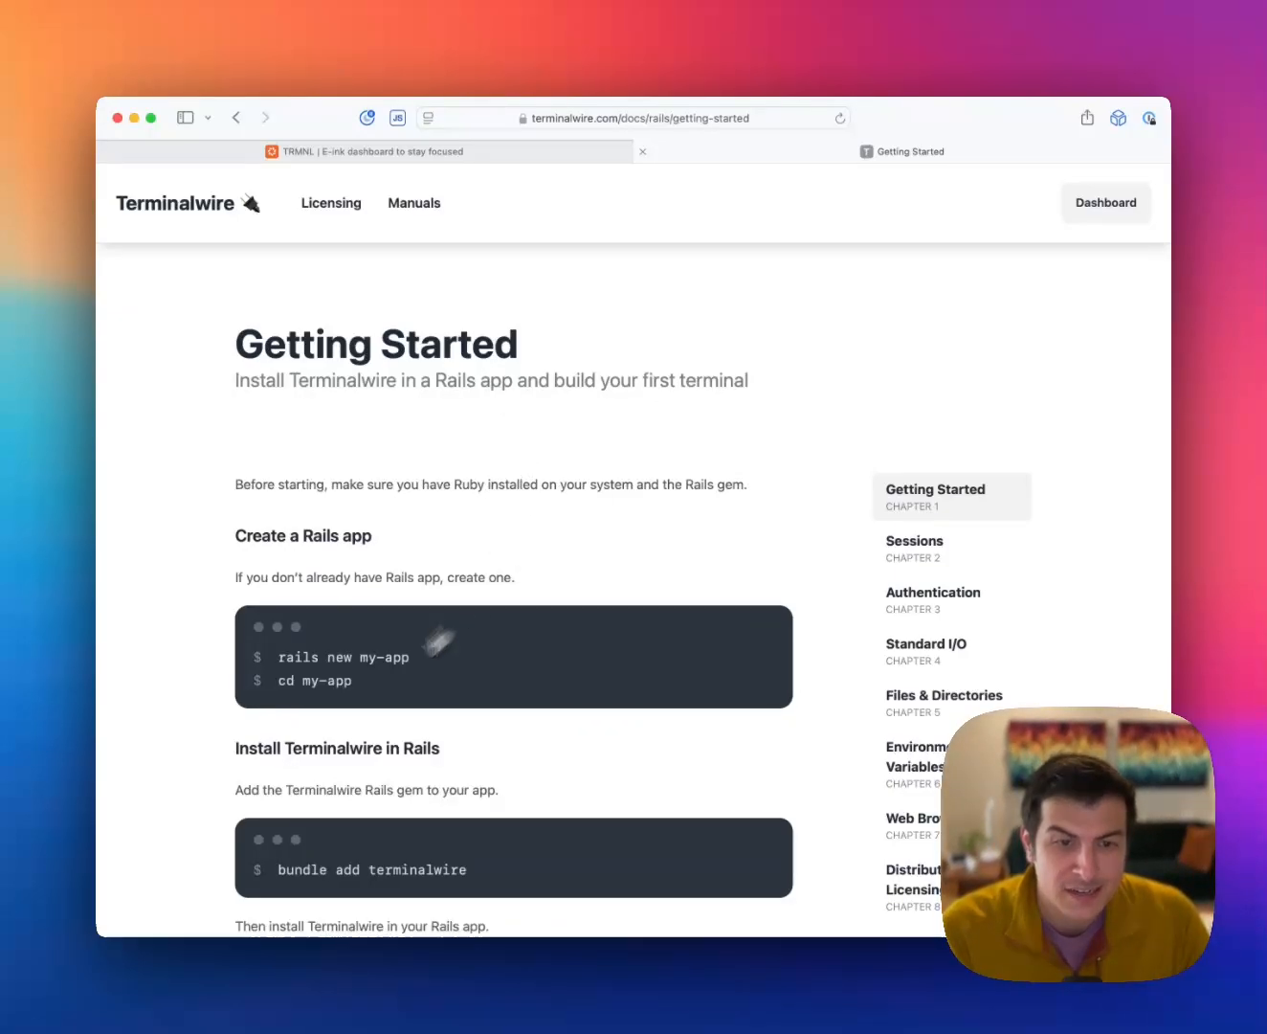
pyautogui.scroll(-3)
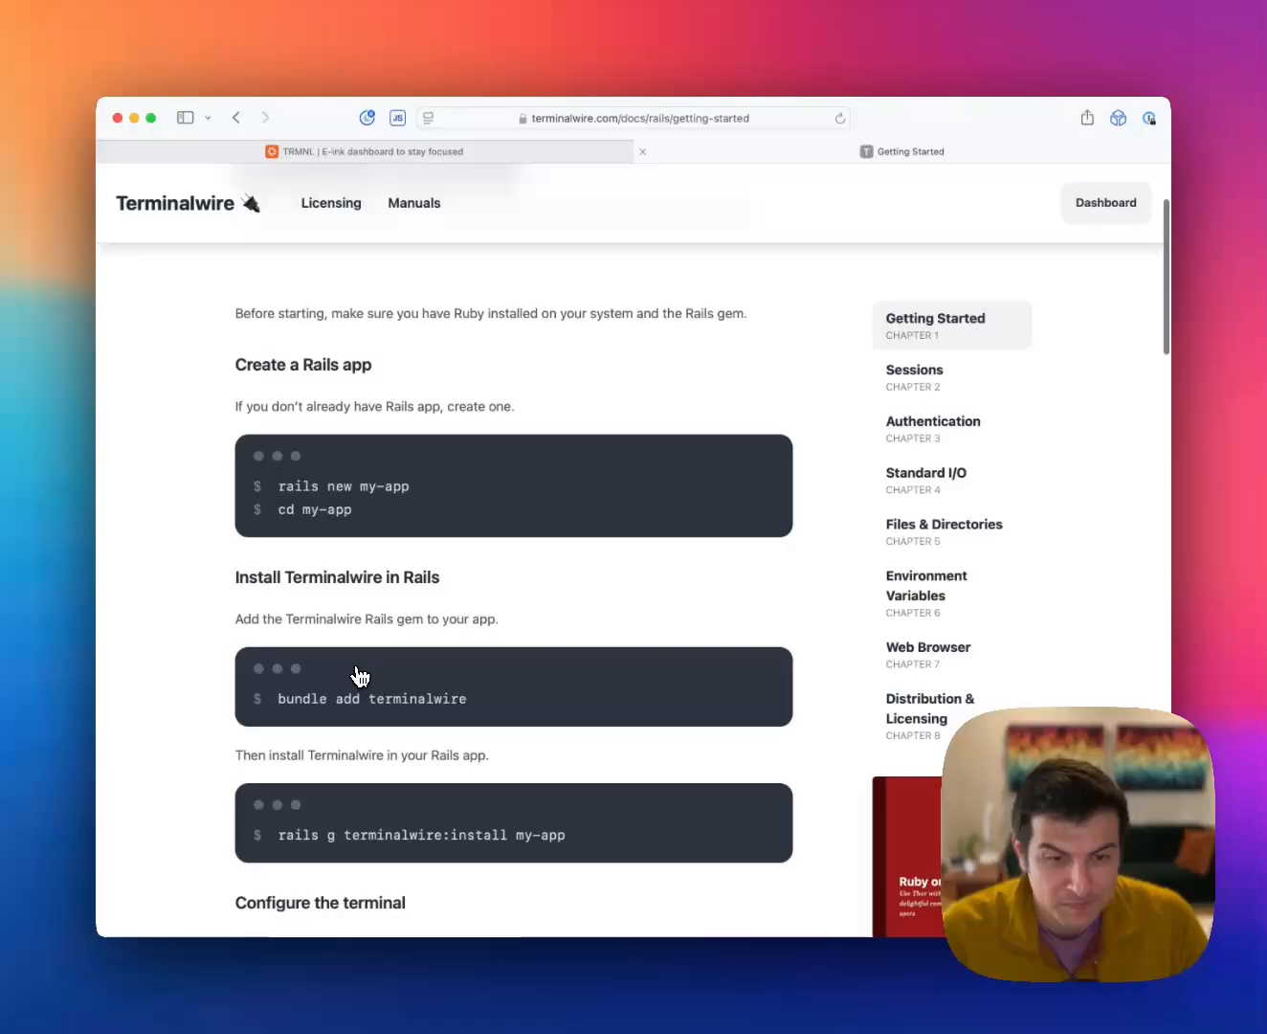
pyautogui.scroll(-3)
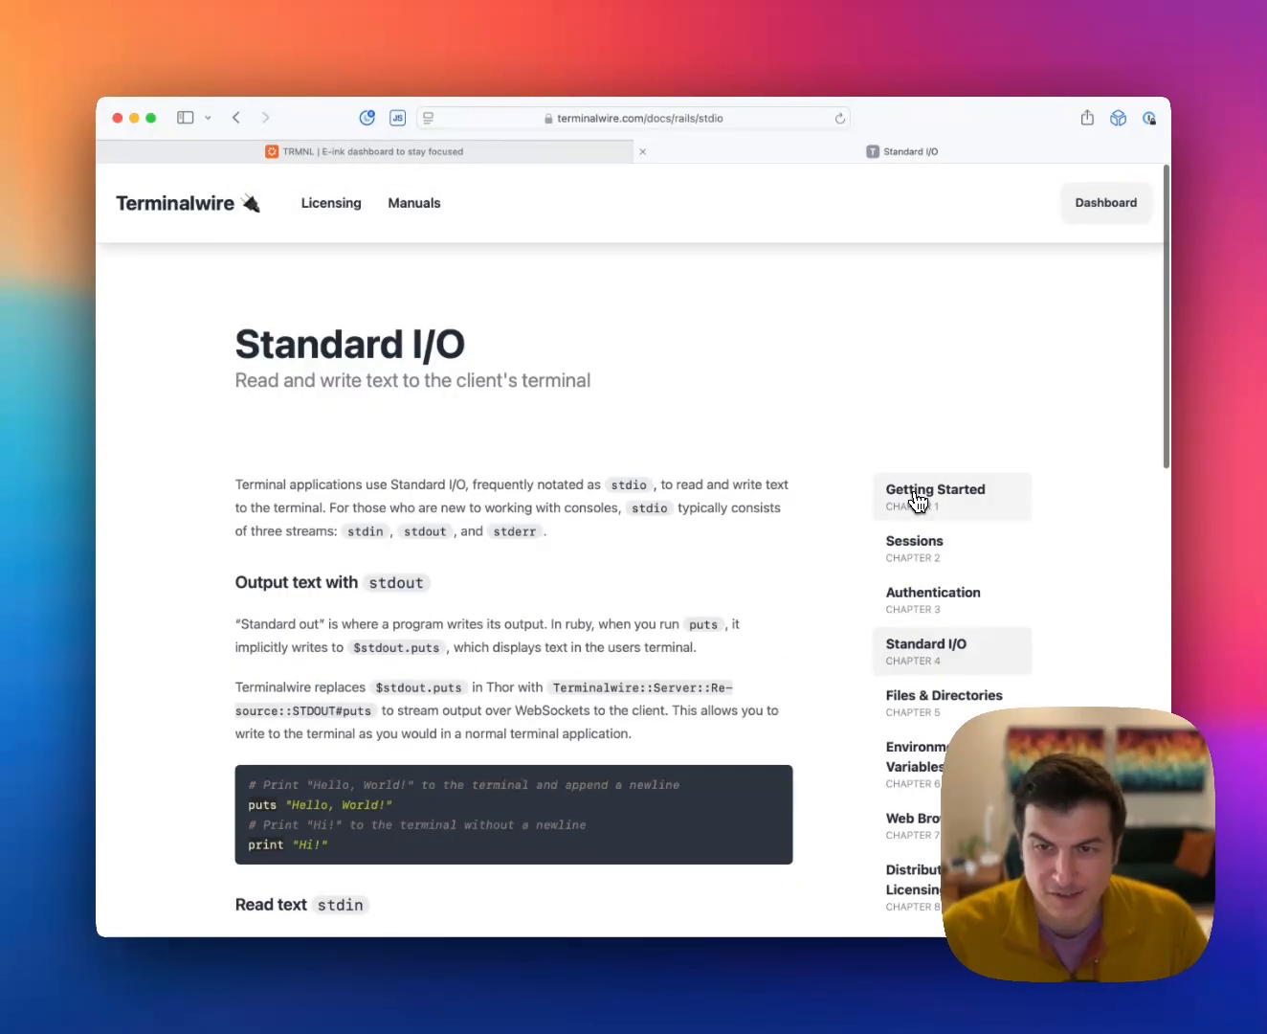
# Scroll the Standard I/O chapter down to the stdin reading and getpass password examples.
pyautogui.scroll(-3)
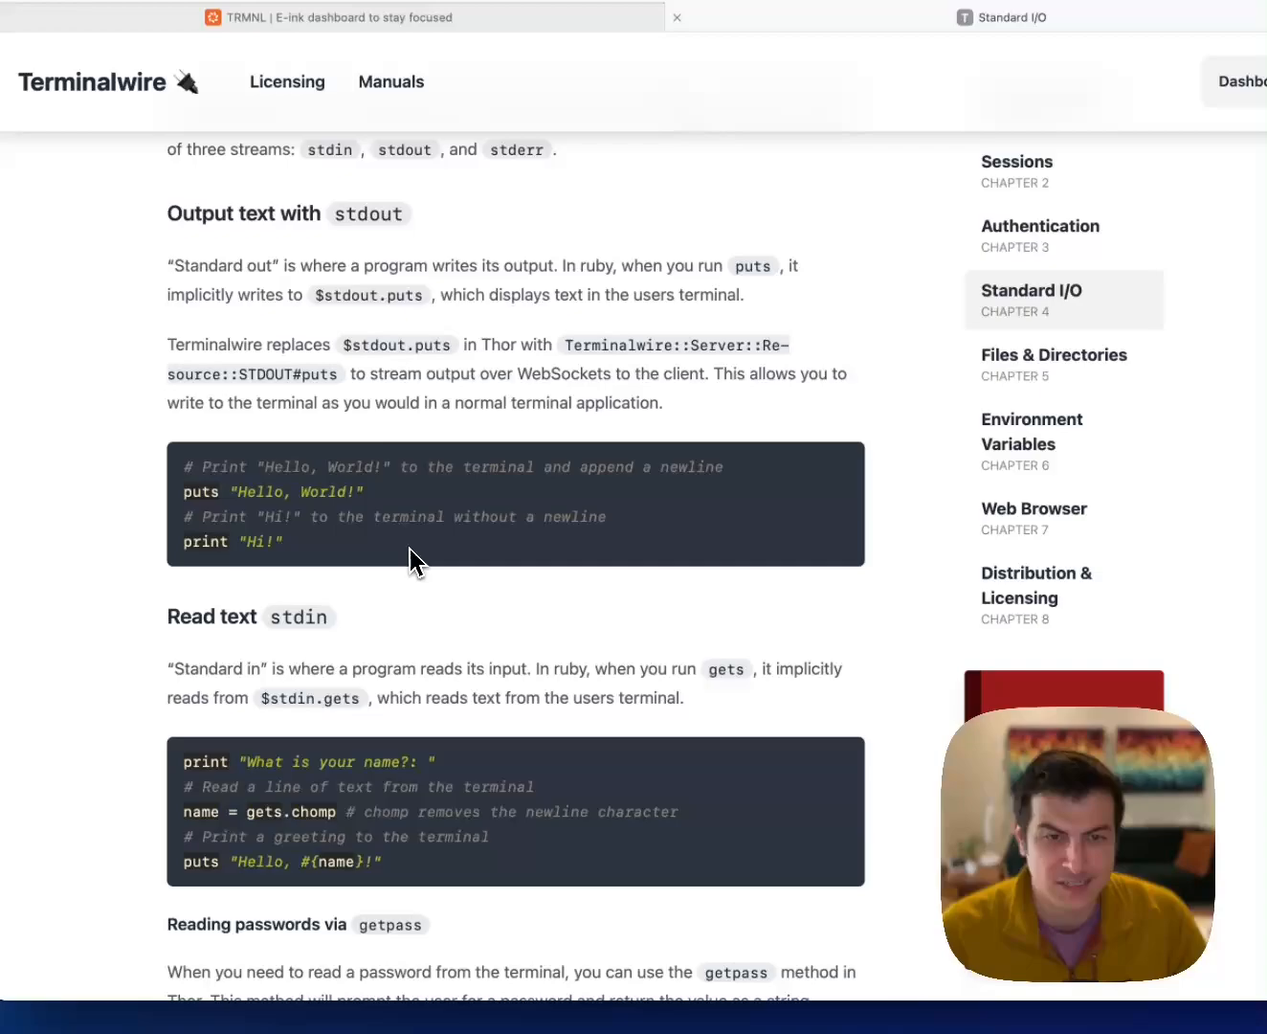
pyautogui.scroll(-3)
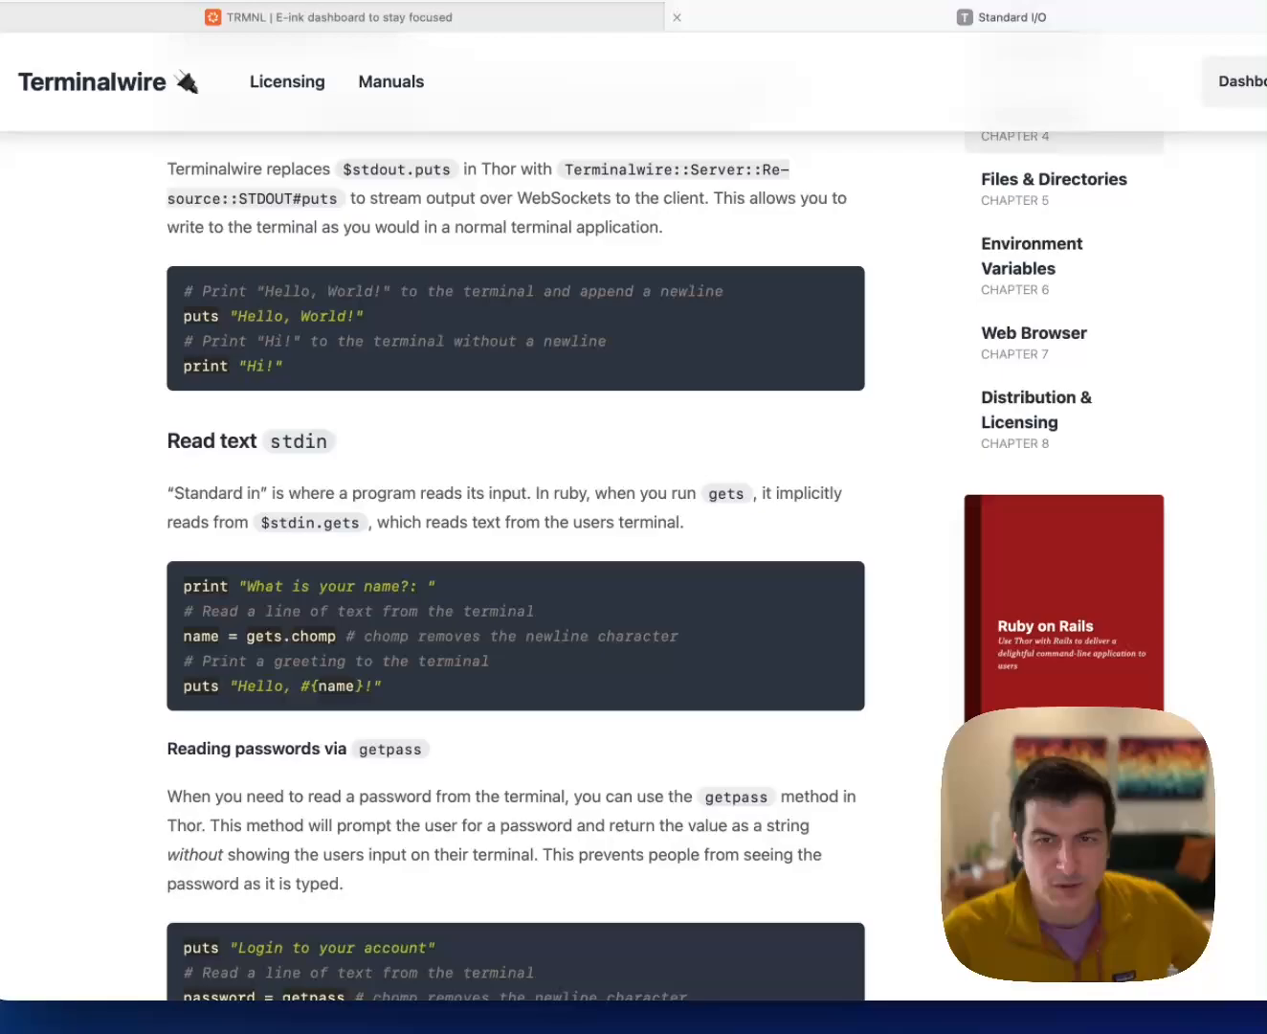
pyautogui.moveTo(392, 677)
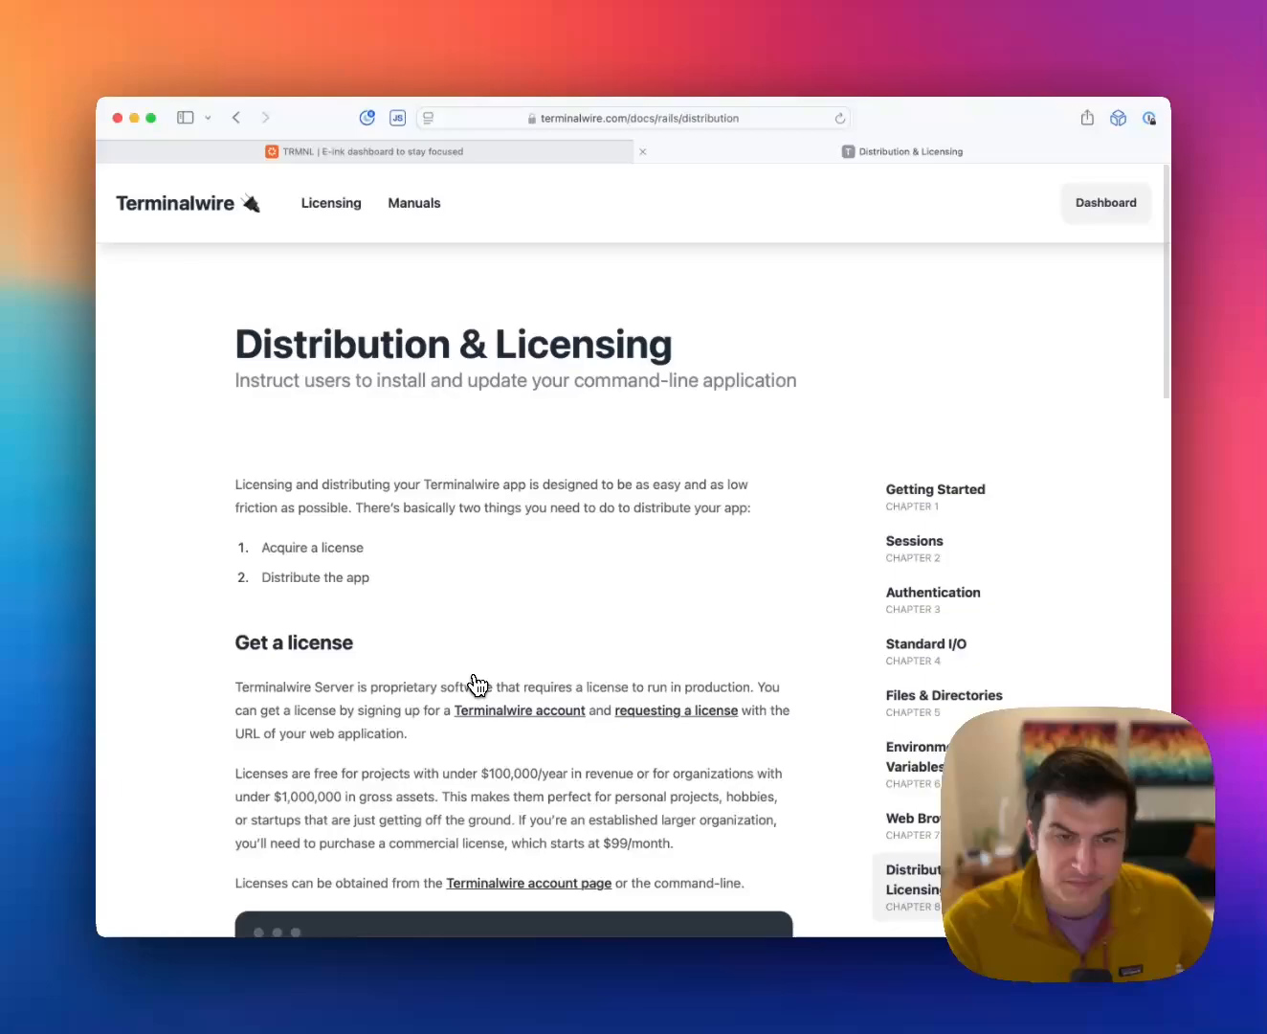
pyautogui.scroll(-3)
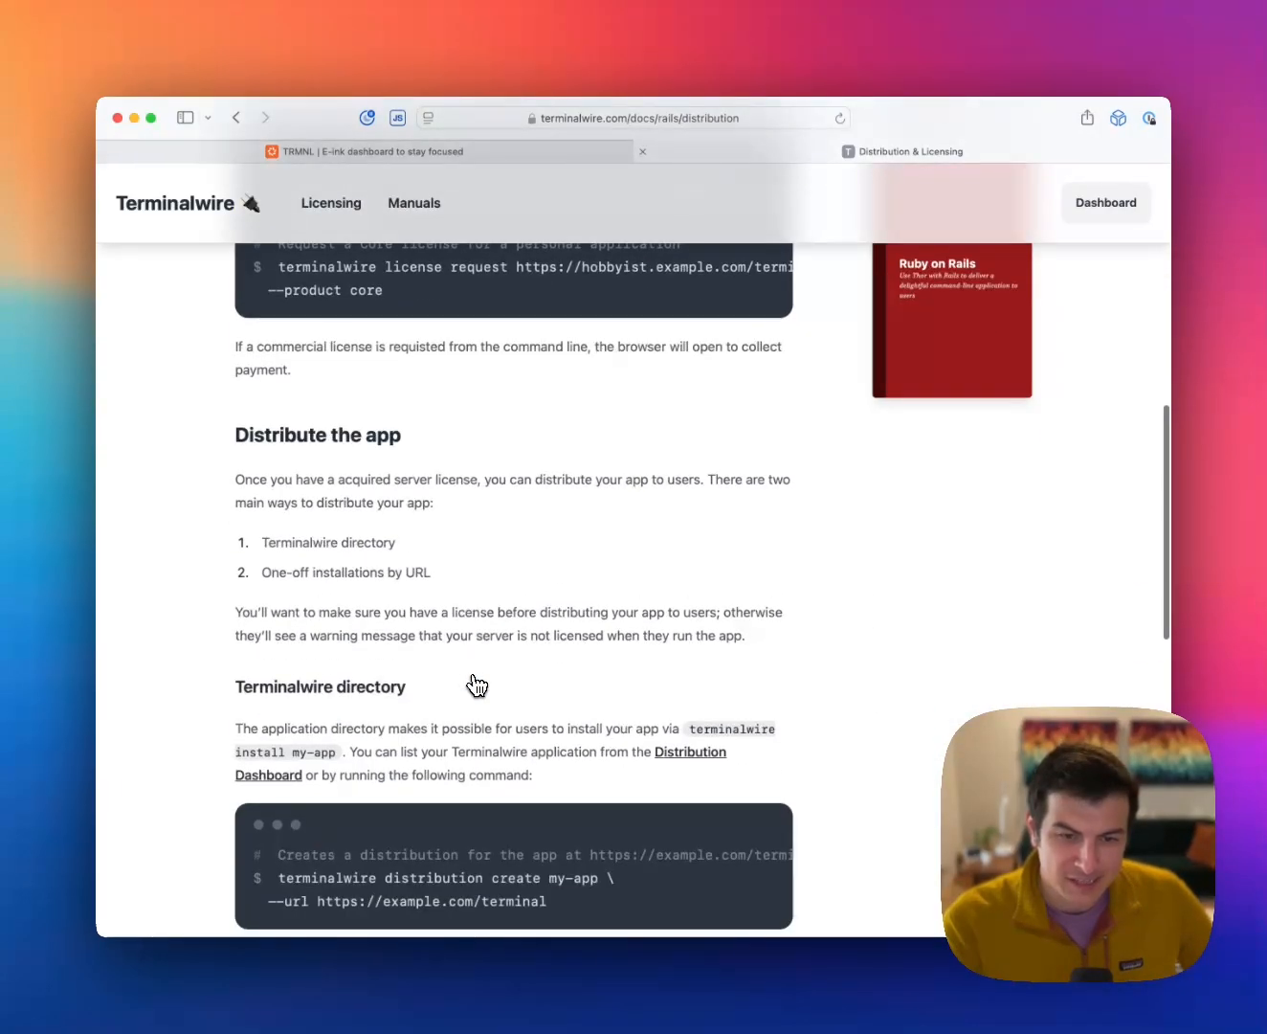
pyautogui.scroll(-3)
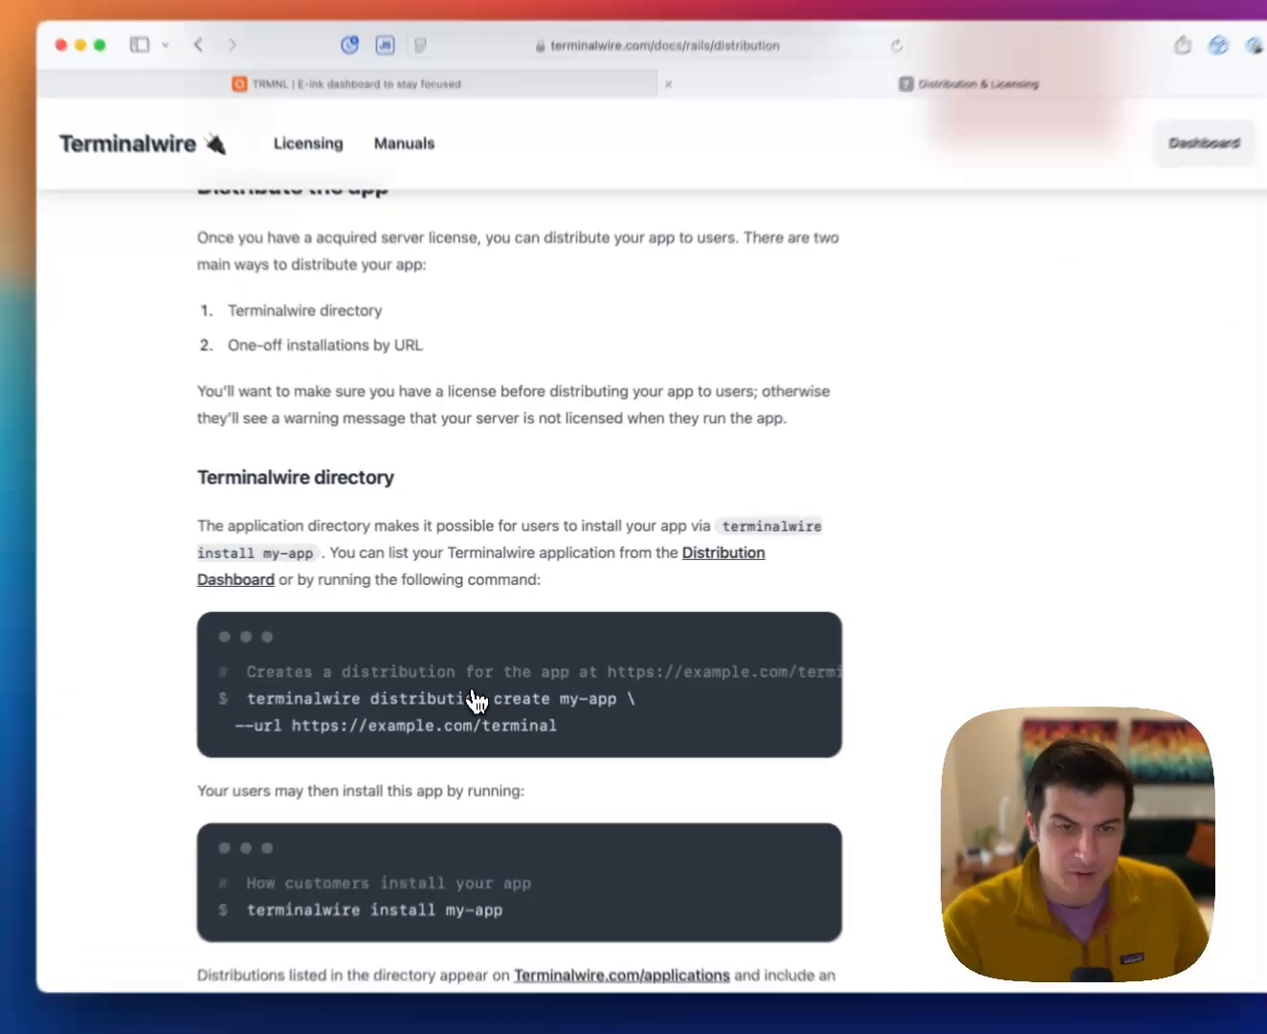
pyautogui.scroll(-3)
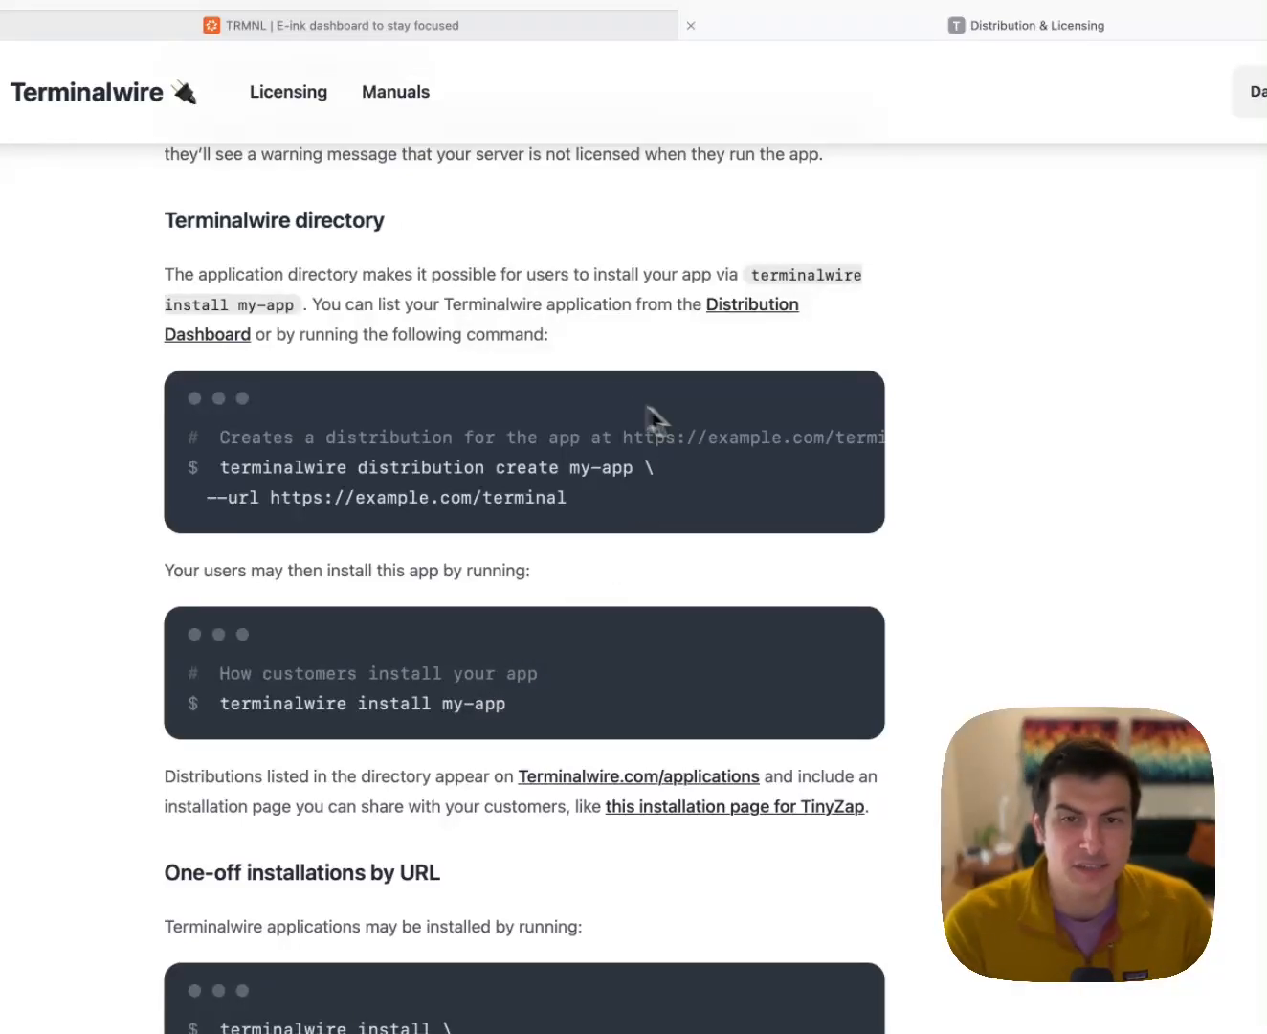
pyautogui.moveTo(520, 431)
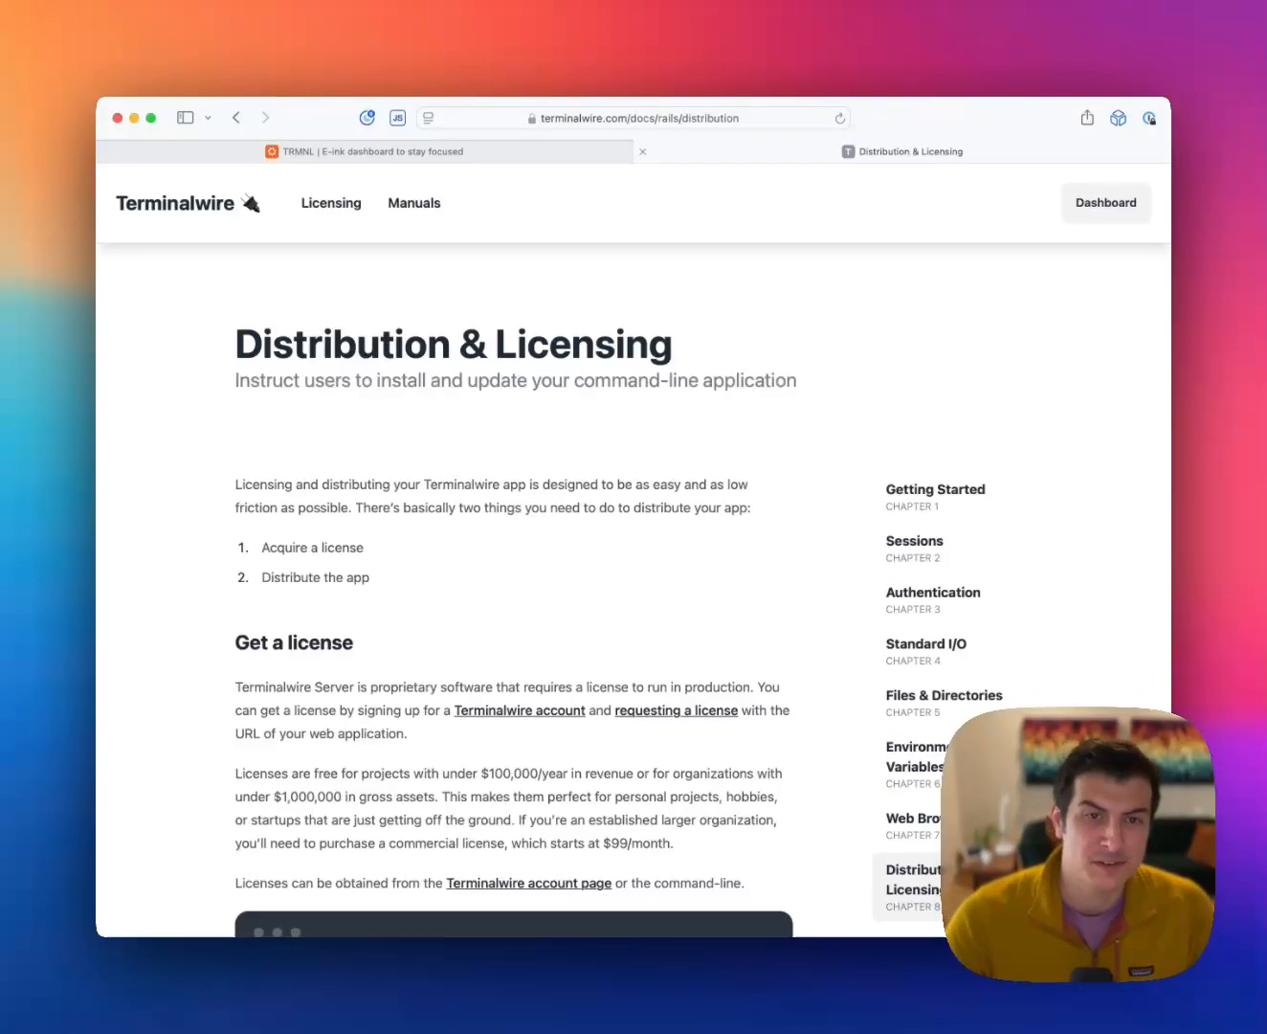
pyautogui.moveTo(460, 477)
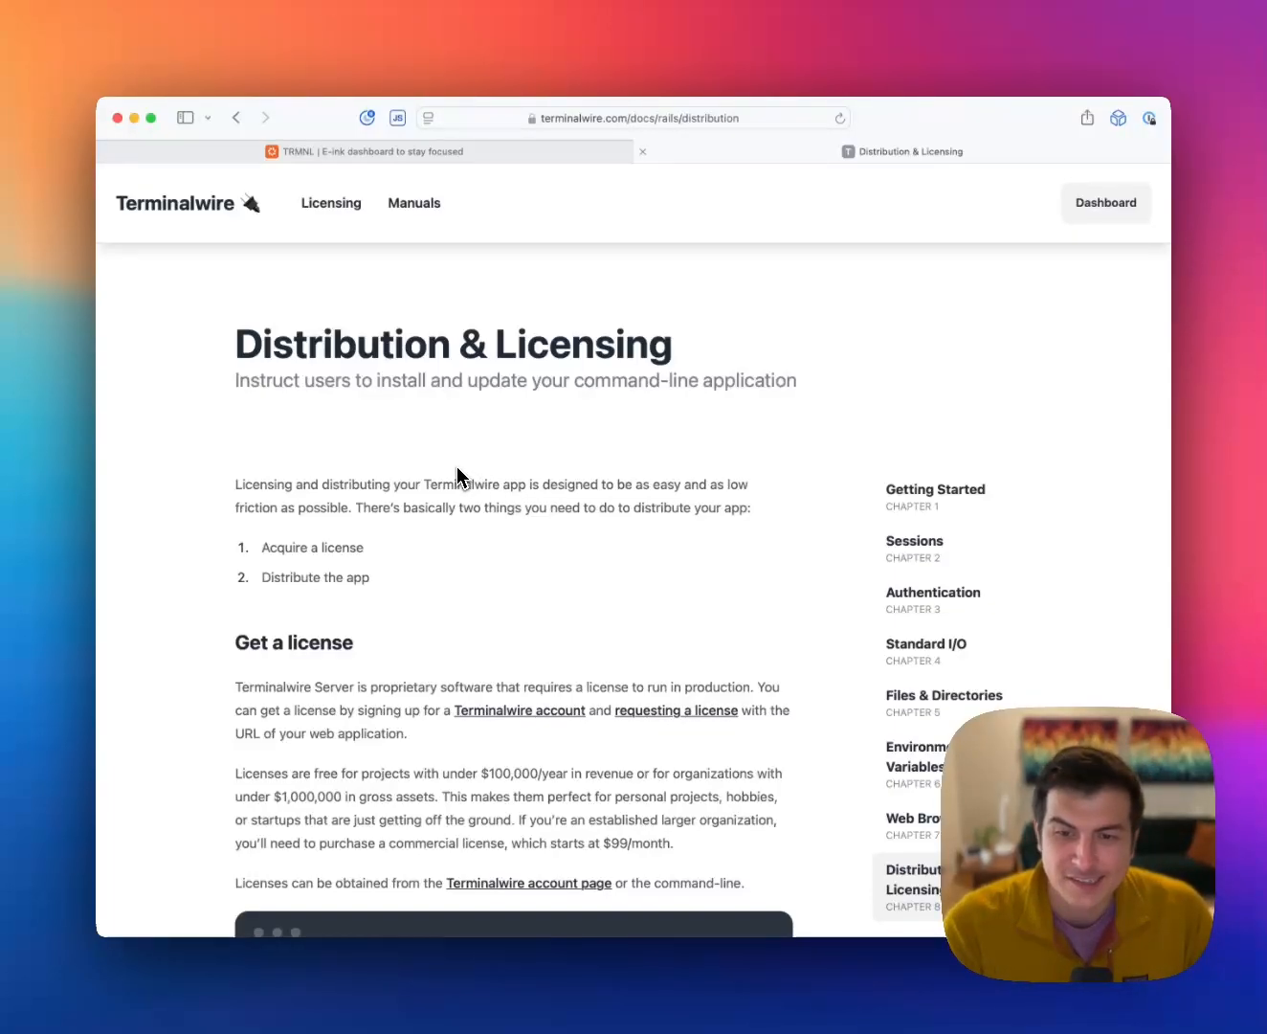